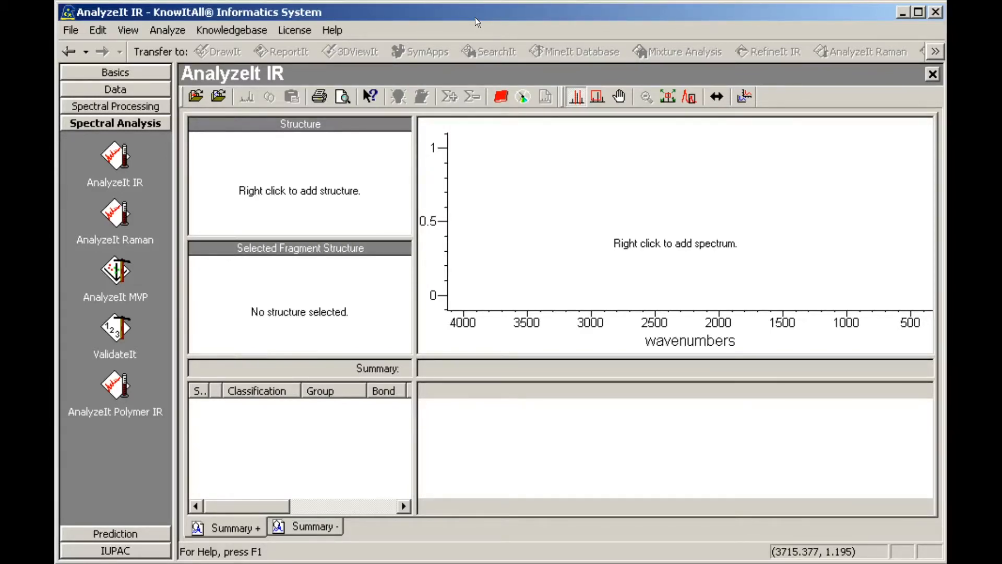
pyautogui.moveTo(368, 39)
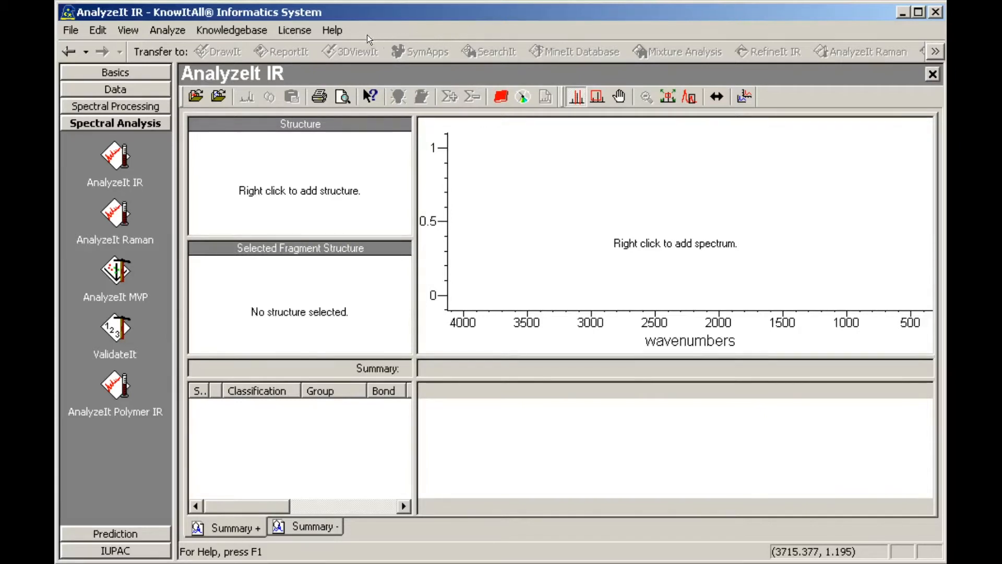
# Step: Show the Knowledgebase menu commands for creating or editing a knowledgebase
pyautogui.click(232, 30)
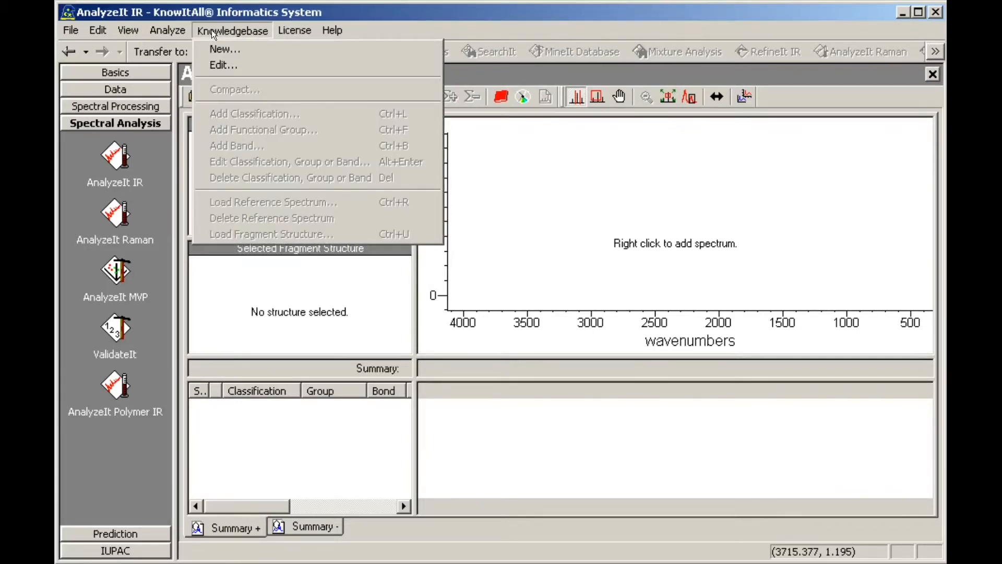
# Step: Create a new knowledgebase saved as 'User IR Knowledgebase' in My Databases
pyautogui.click(226, 49)
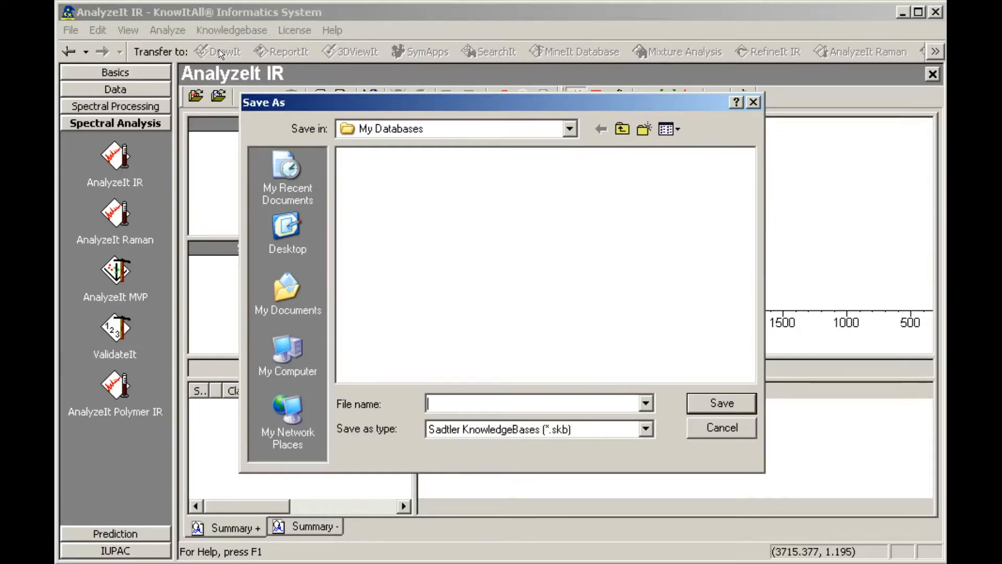
pyautogui.moveTo(357, 324)
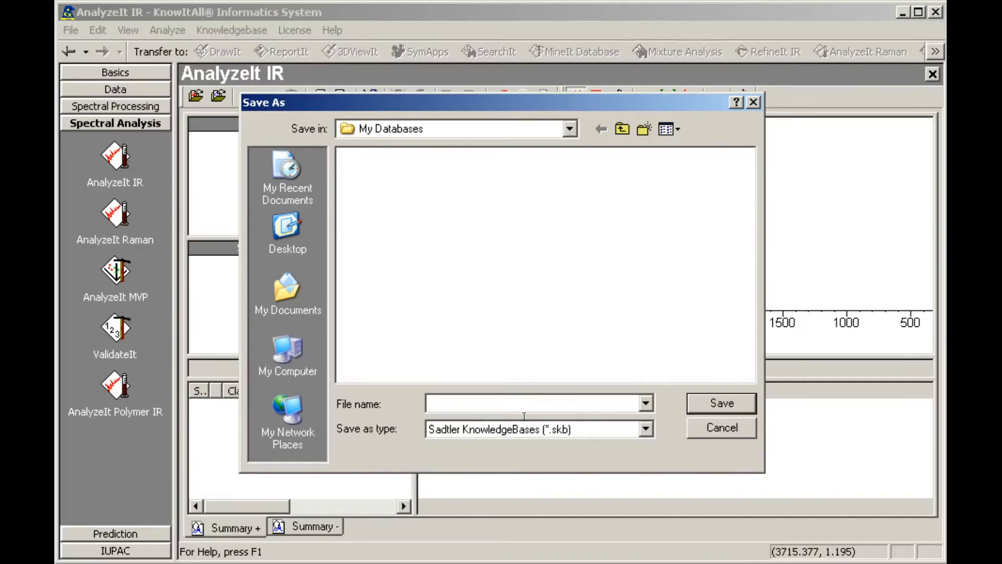
pyautogui.write('User')
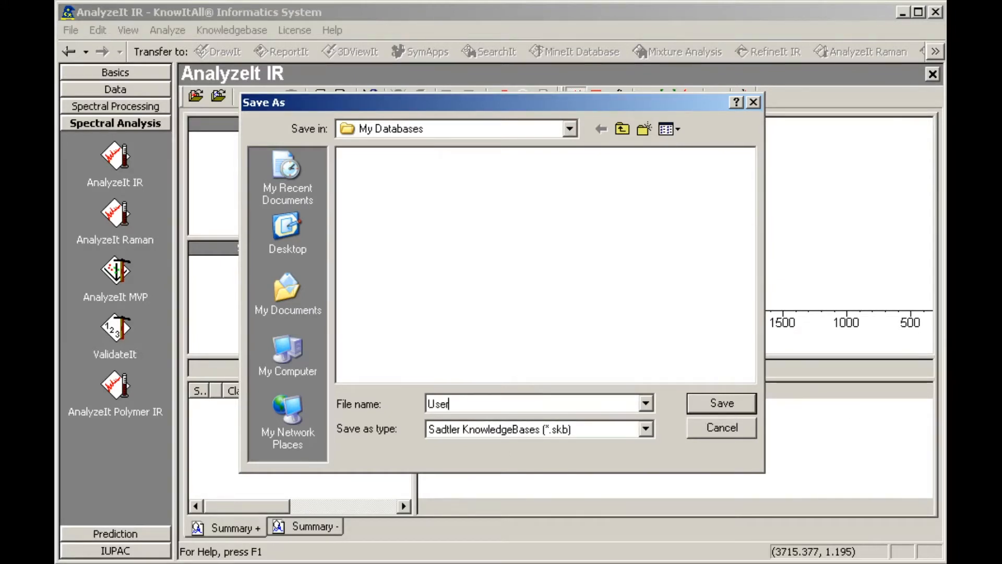
pyautogui.write('IR Knowledgebase')
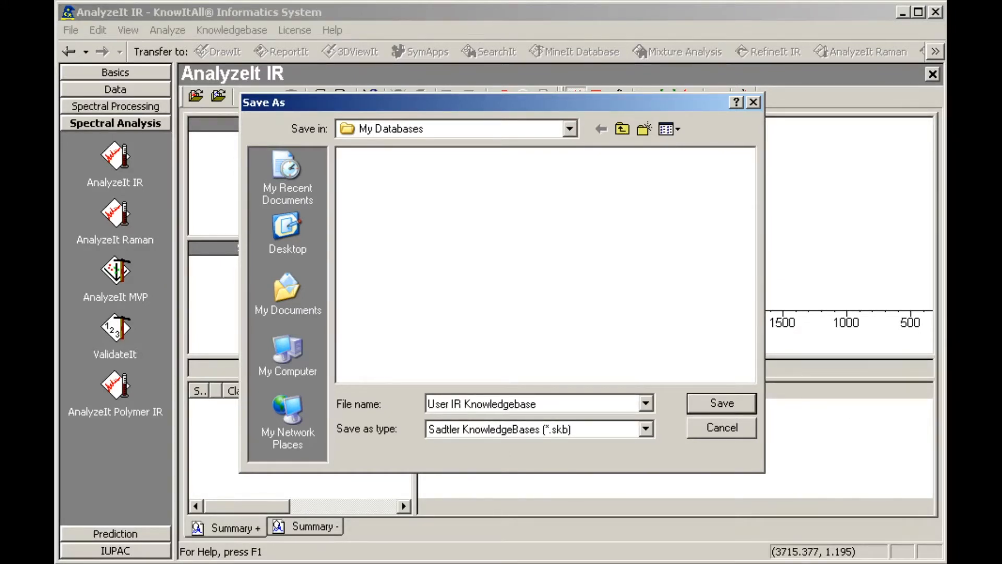
pyautogui.click(720, 403)
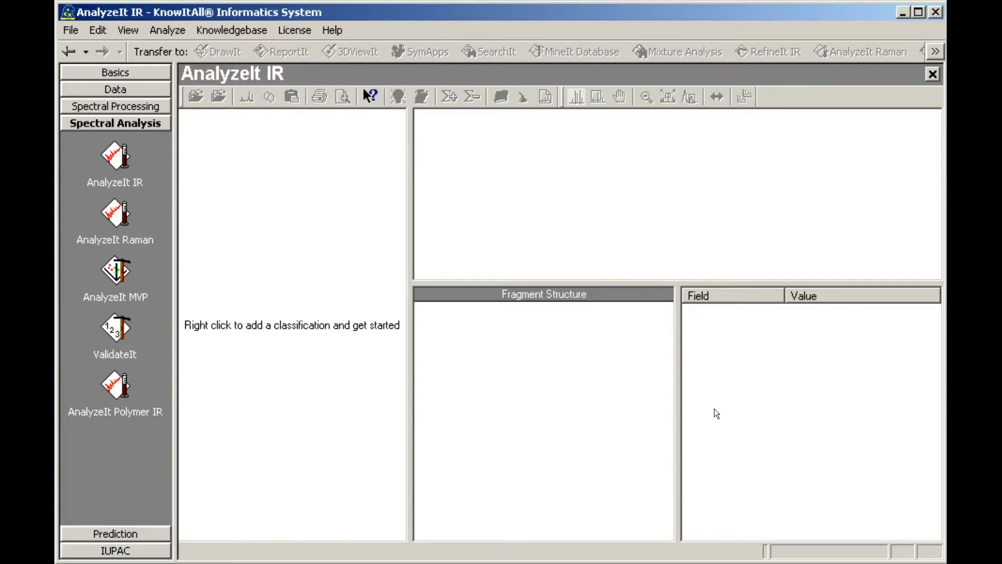
pyautogui.moveTo(377, 329)
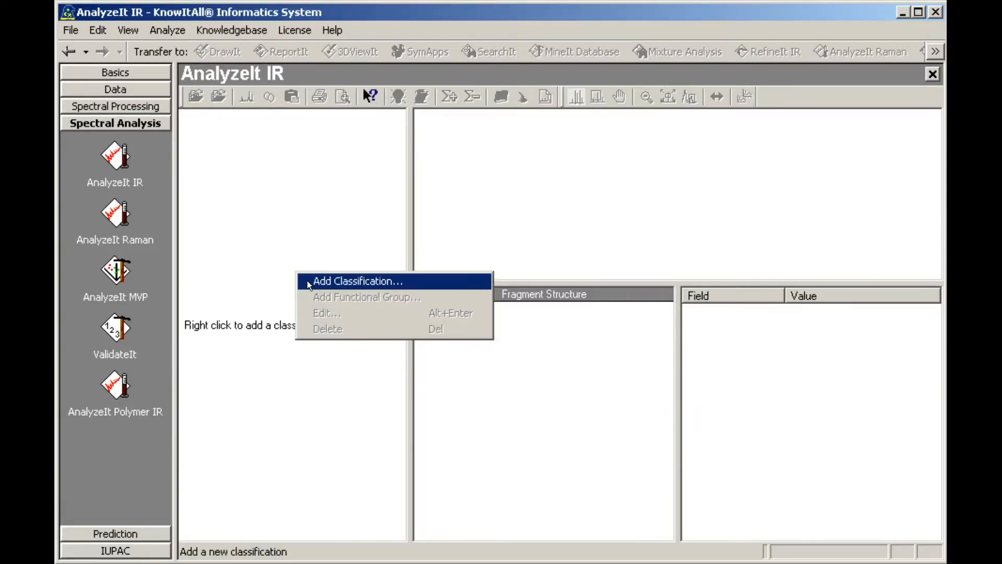
# Step: Add a classification named AmineA as the first entry in the knowledgebase tree
pyautogui.click(358, 281)
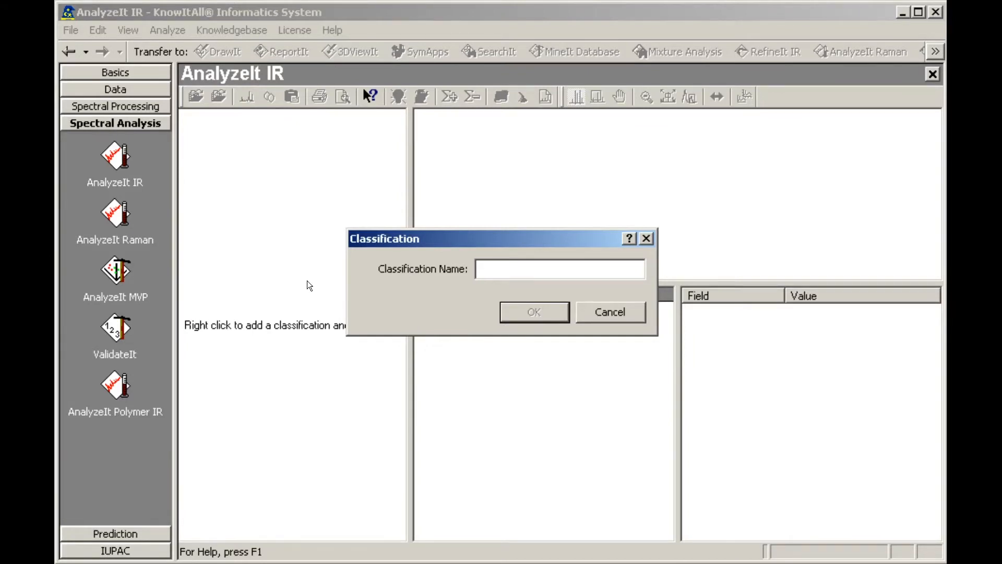
pyautogui.moveTo(643, 303)
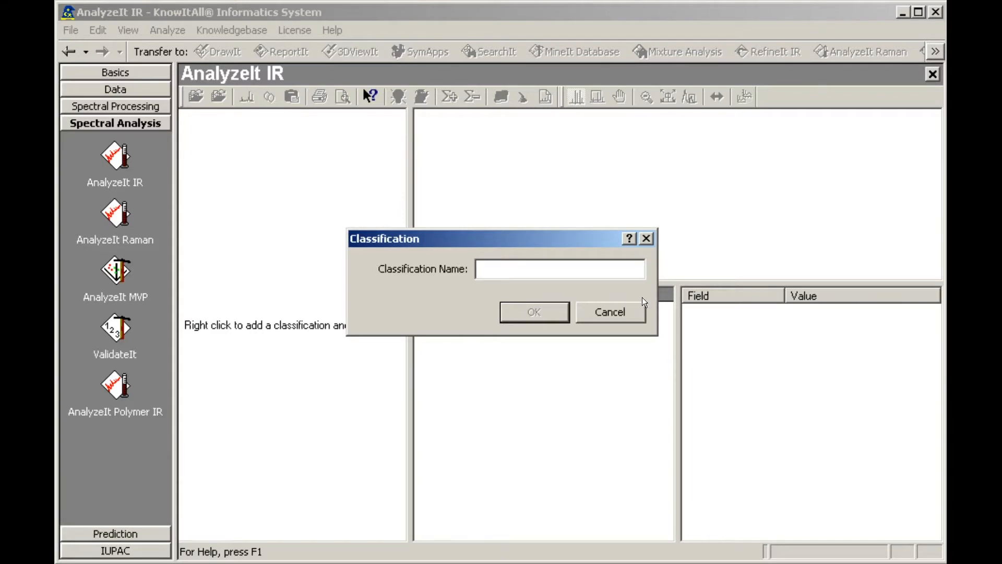
pyautogui.write('AmineA')
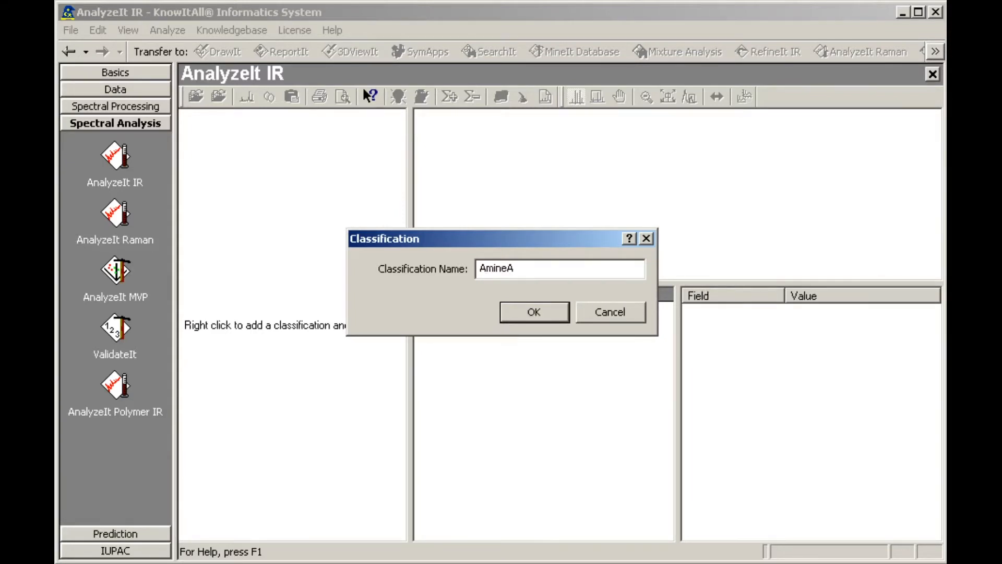
pyautogui.click(533, 311)
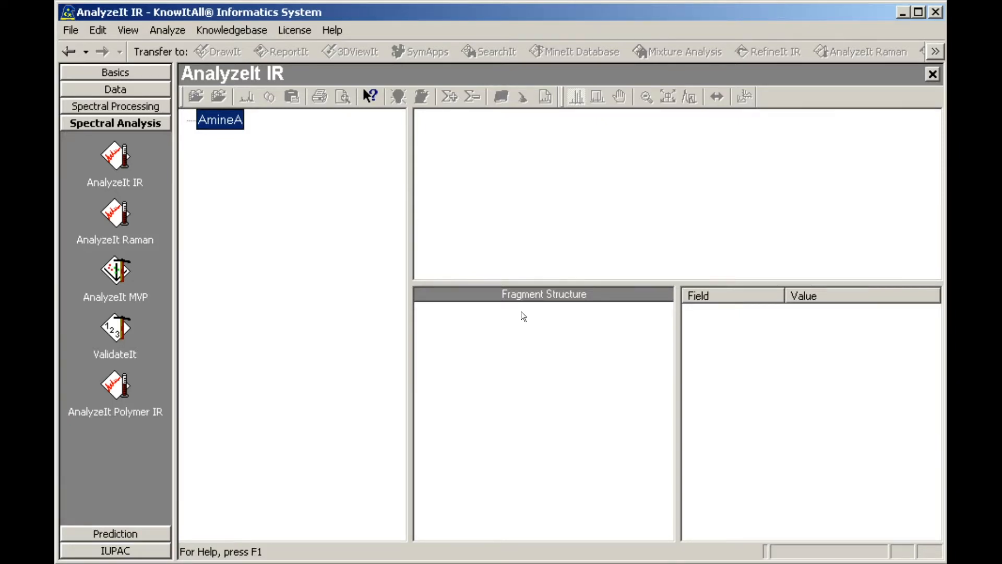
pyautogui.moveTo(241, 133)
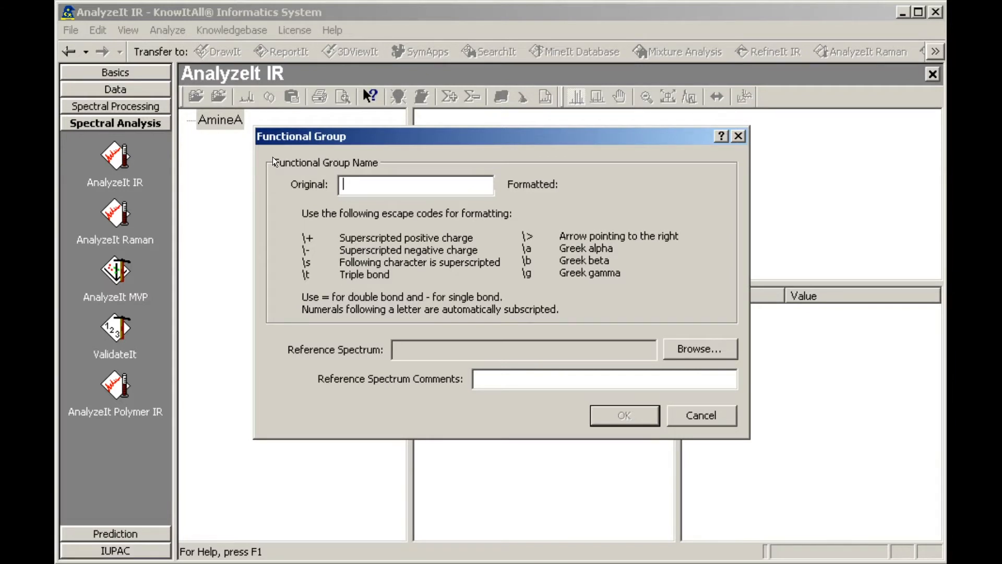
pyautogui.moveTo(644, 175)
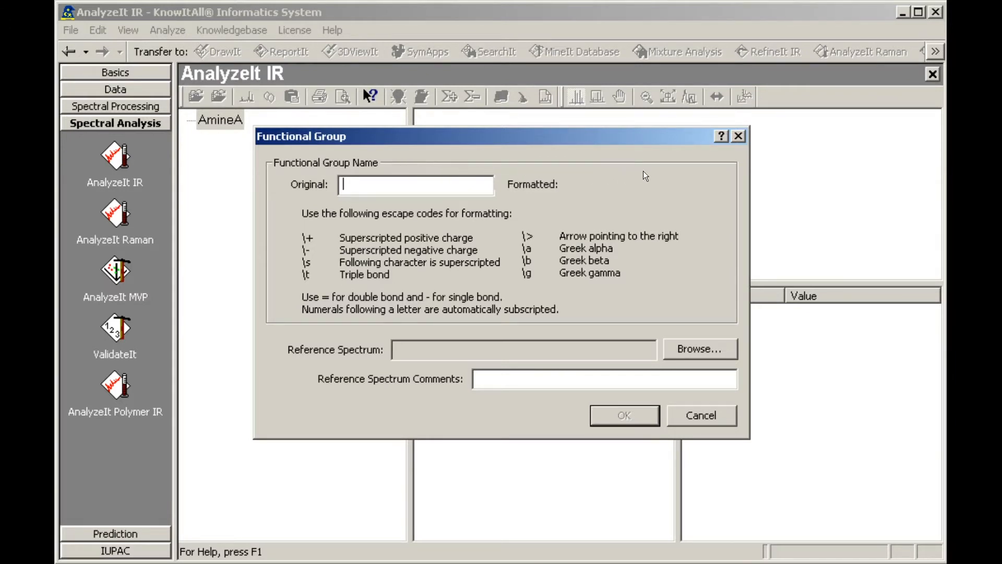
# Step: Name the new functional group R-CH2-NH2 and browse for its reference spectrum
pyautogui.write('R-CH2-NH2')
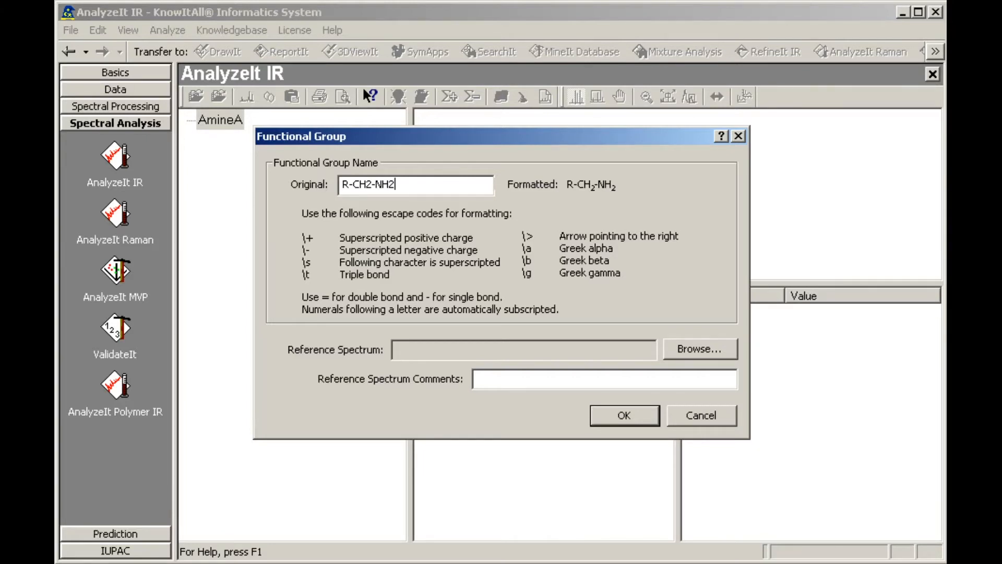
pyautogui.click(699, 349)
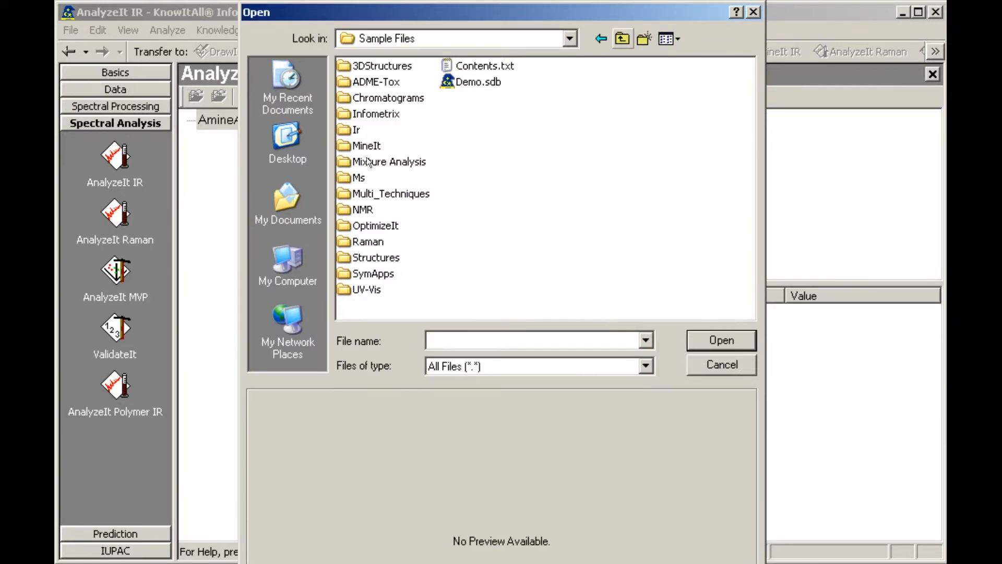
# Step: Load Butylamine.dx from the Ir sample folder as the group's reference spectrum
pyautogui.doubleClick(359, 129)
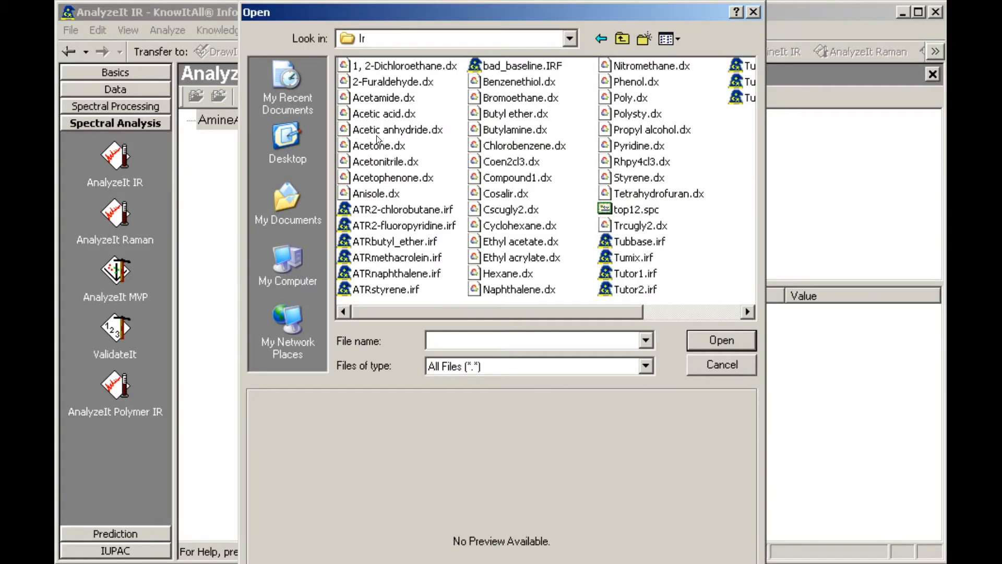
pyautogui.click(515, 129)
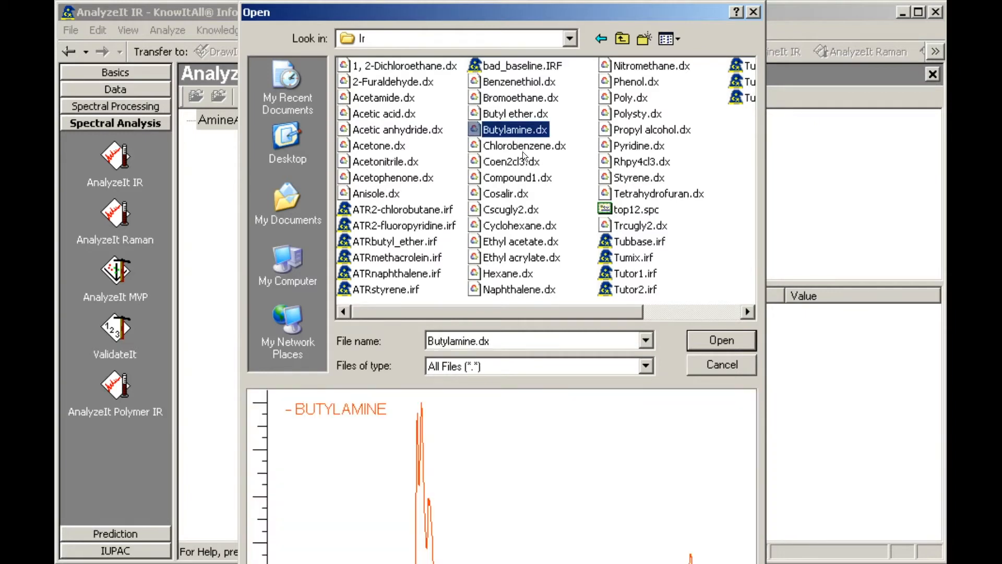
pyautogui.click(721, 341)
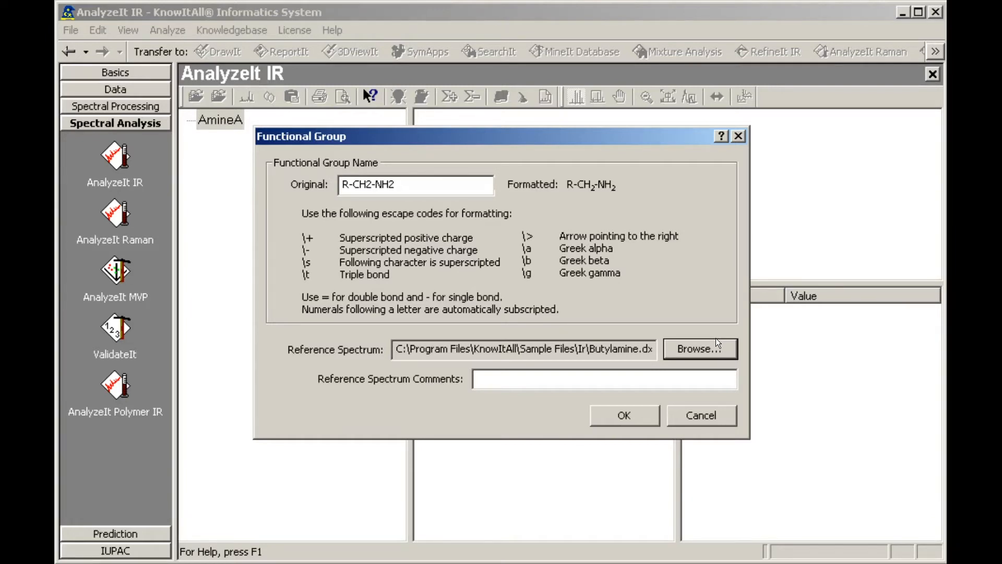
pyautogui.moveTo(565, 392)
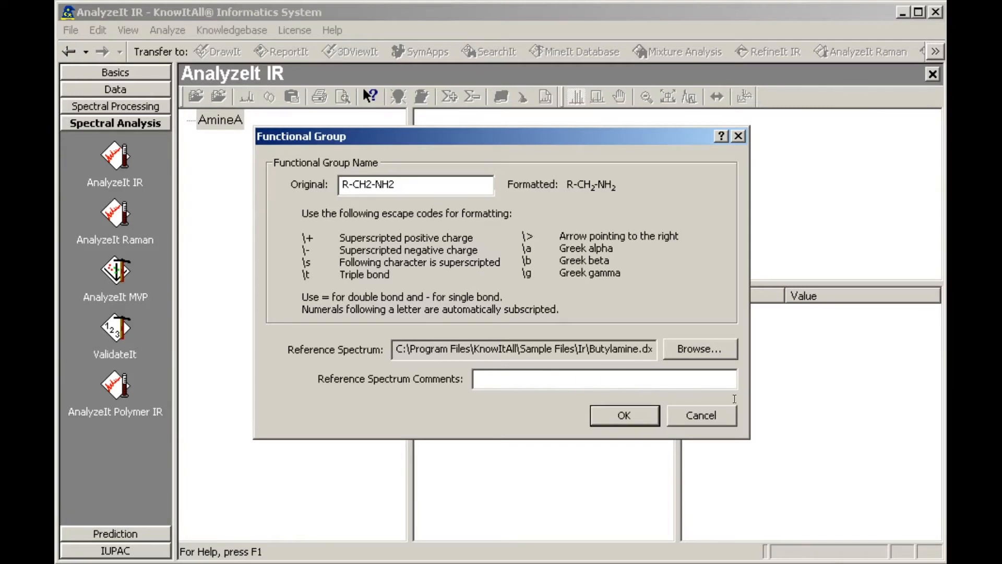
# Step: Comment the reference spectrum 'Butylamine' and confirm the R-CH2-NH2 group under AmineA
pyautogui.write('Butylamine')
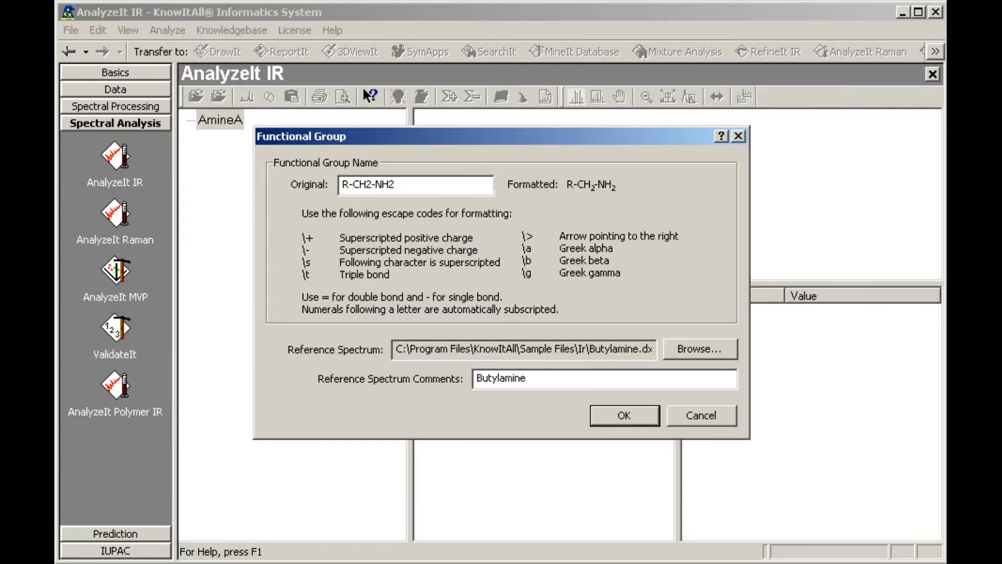
pyautogui.click(623, 416)
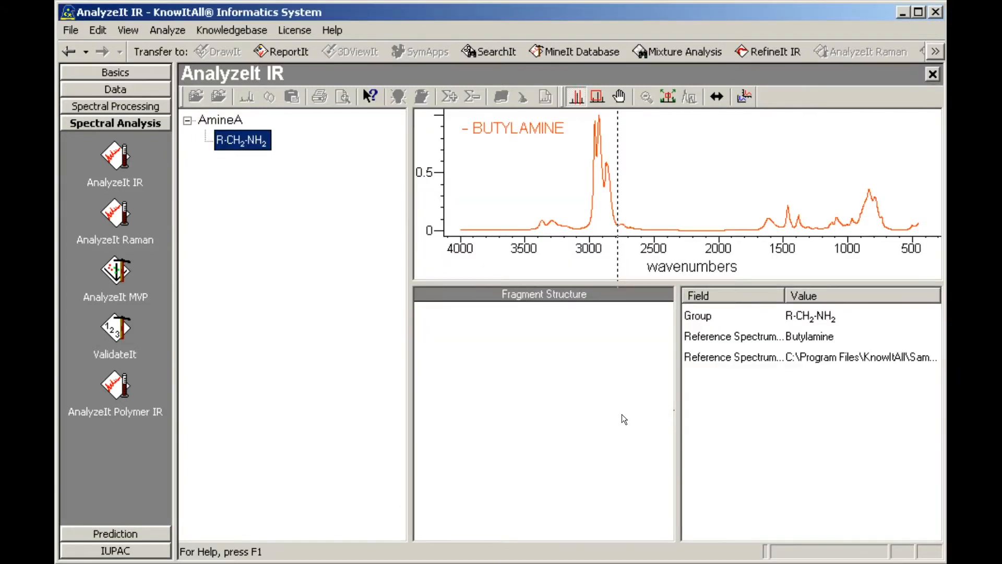
pyautogui.moveTo(600, 412)
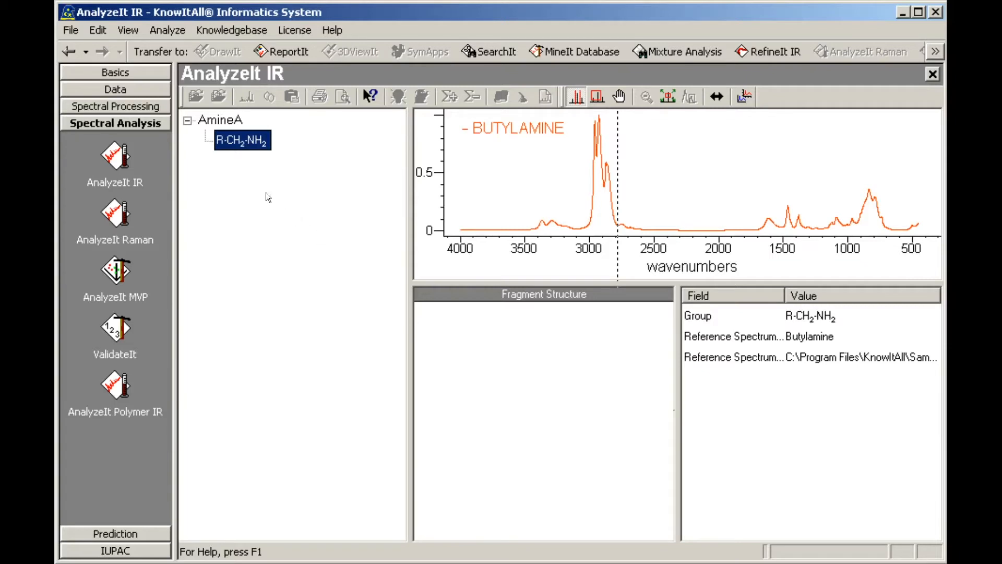
# Step: Start a band named NH2 under R-CH2-NH2 with range 1650–1590 cm-1
pyautogui.rightClick(242, 139)
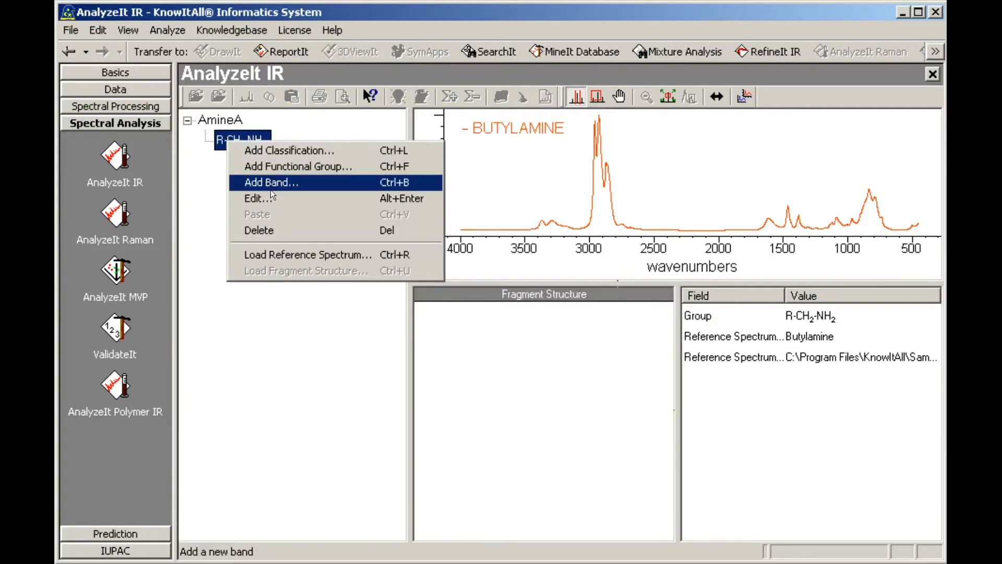
pyautogui.click(270, 181)
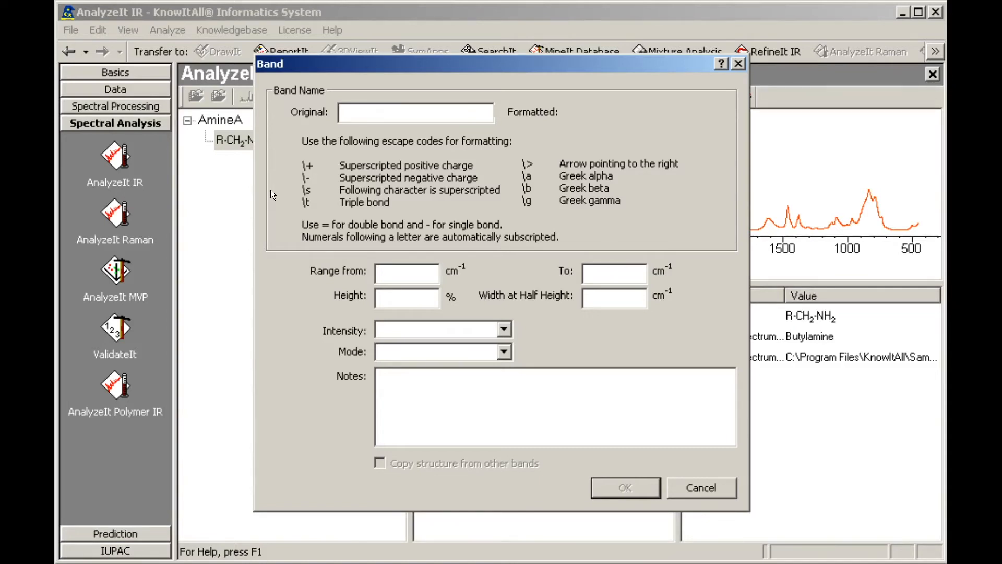
pyautogui.click(388, 113)
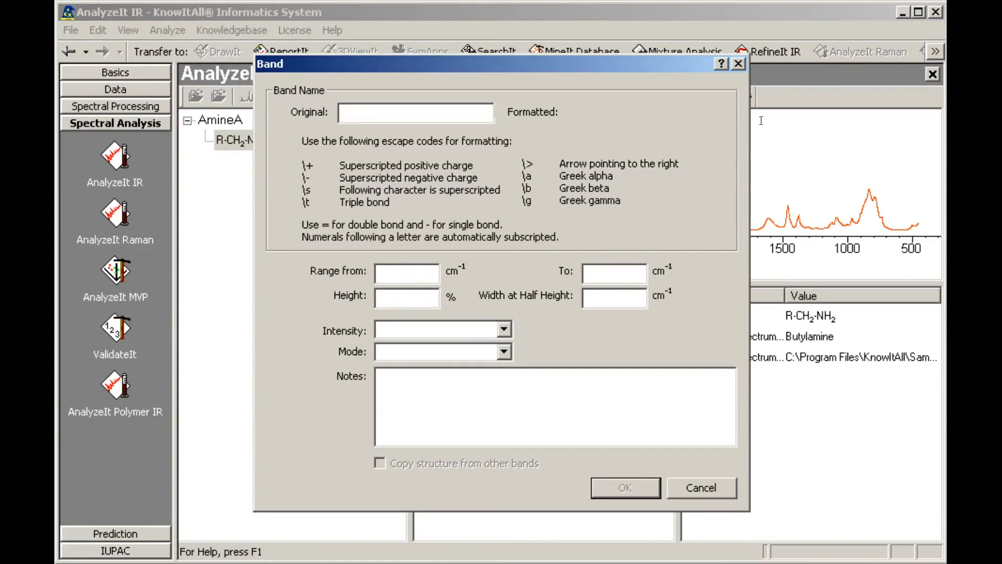
pyautogui.write('NH2')
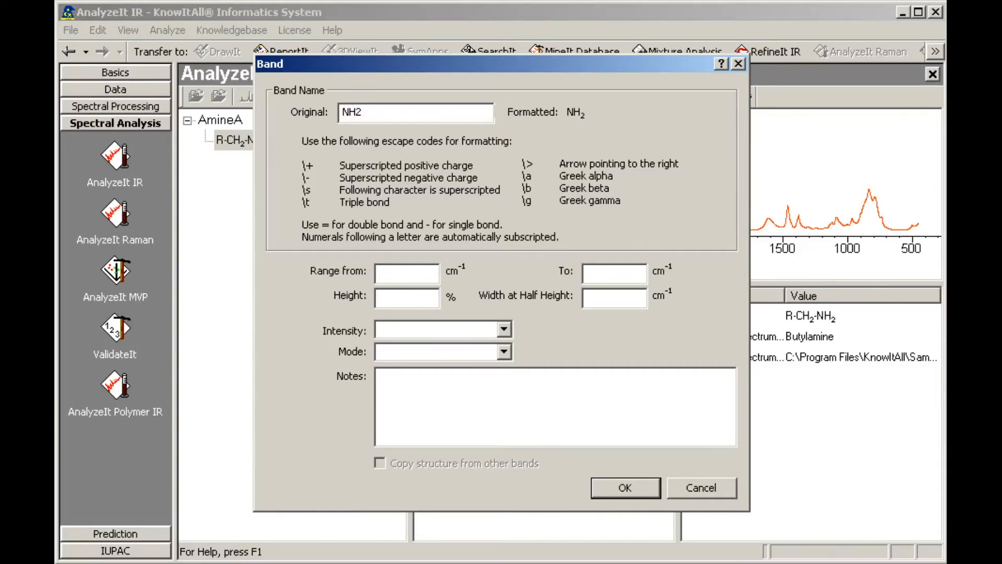
pyautogui.click(407, 273)
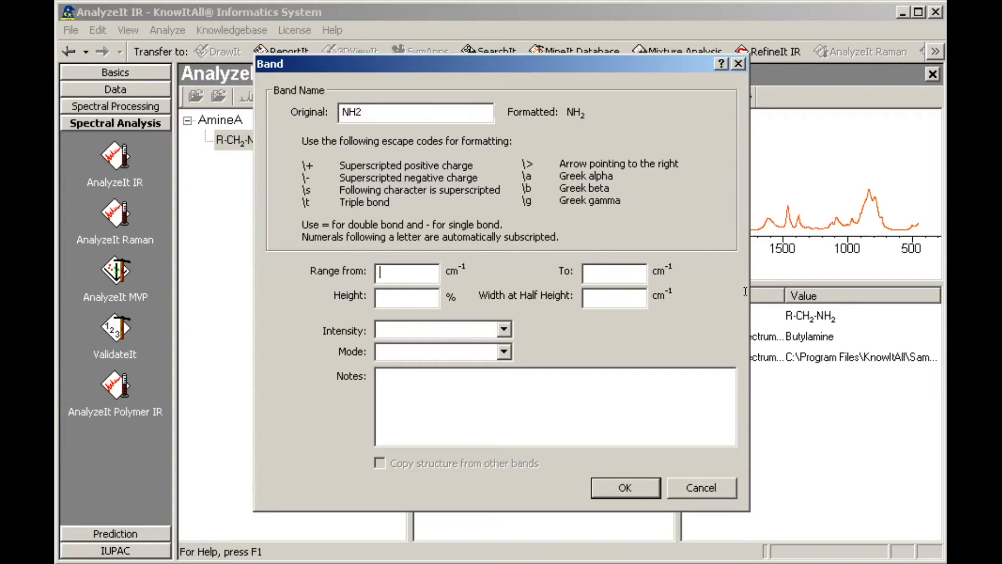
pyautogui.write('1650')
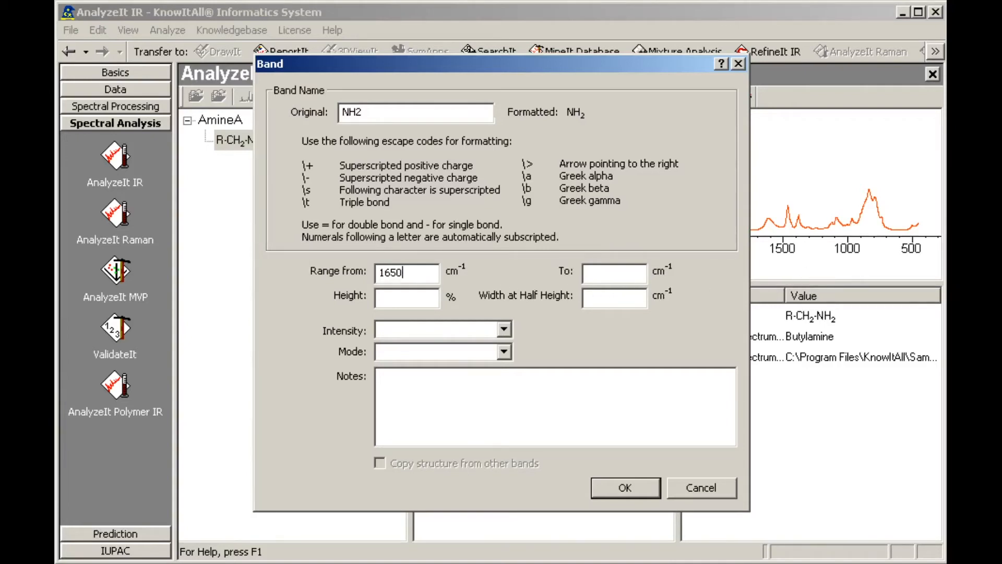
pyautogui.moveTo(821, 287)
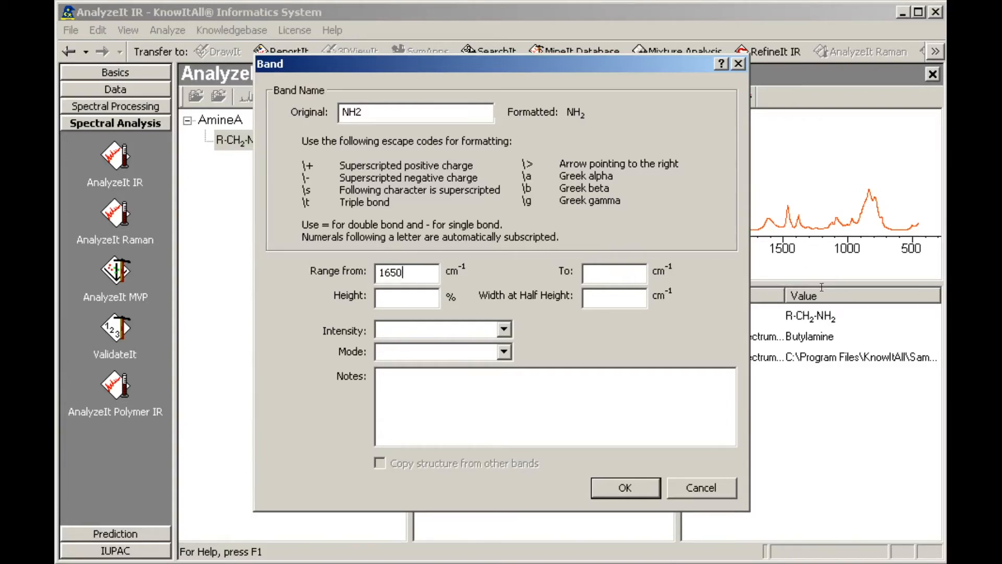
pyautogui.write('1590')
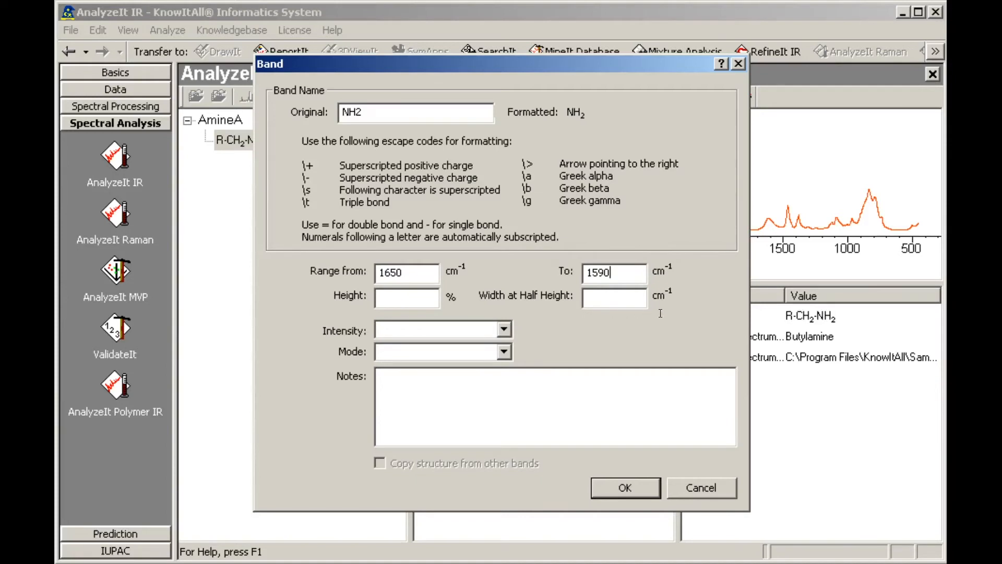
# Step: Give the NH2 band 40% height, 80 cm-1 width, medium-strong intensity, deformation mode, and save it
pyautogui.write('40')
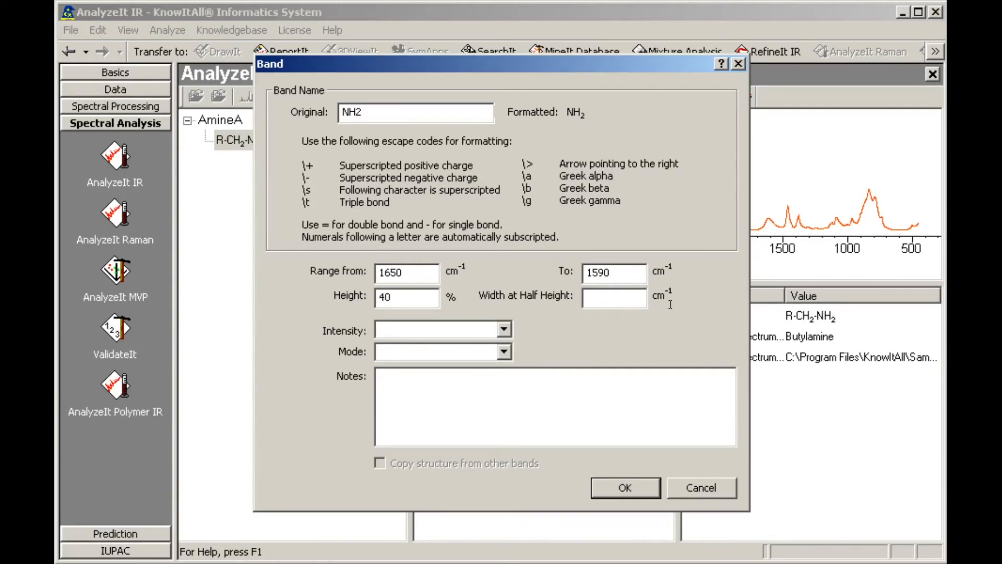
pyautogui.write('80')
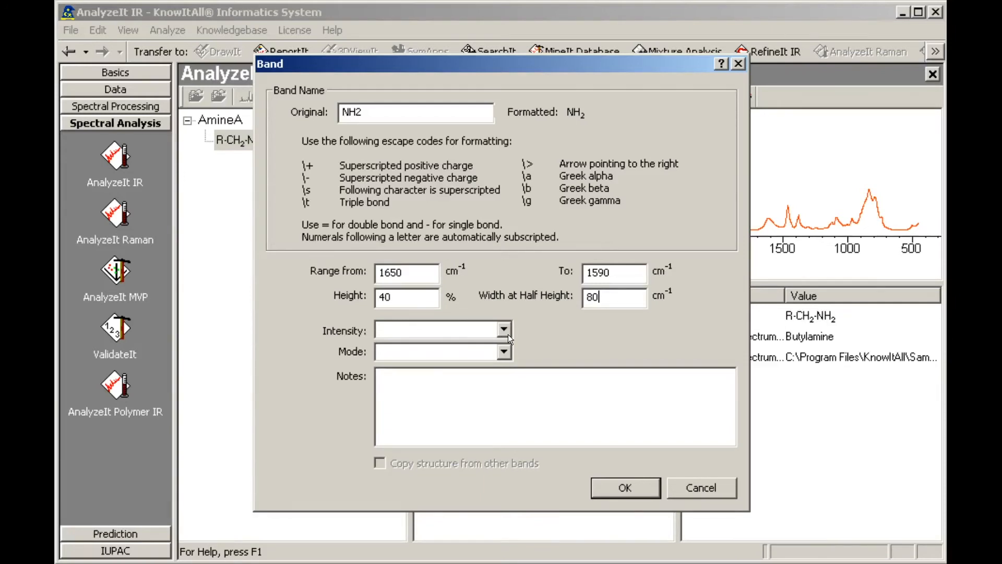
pyautogui.click(504, 329)
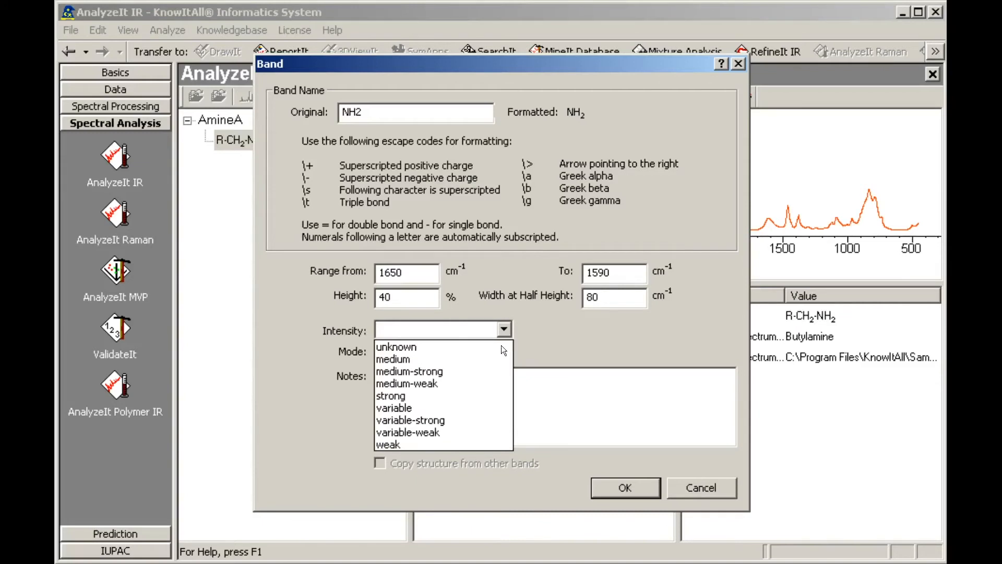
pyautogui.click(504, 351)
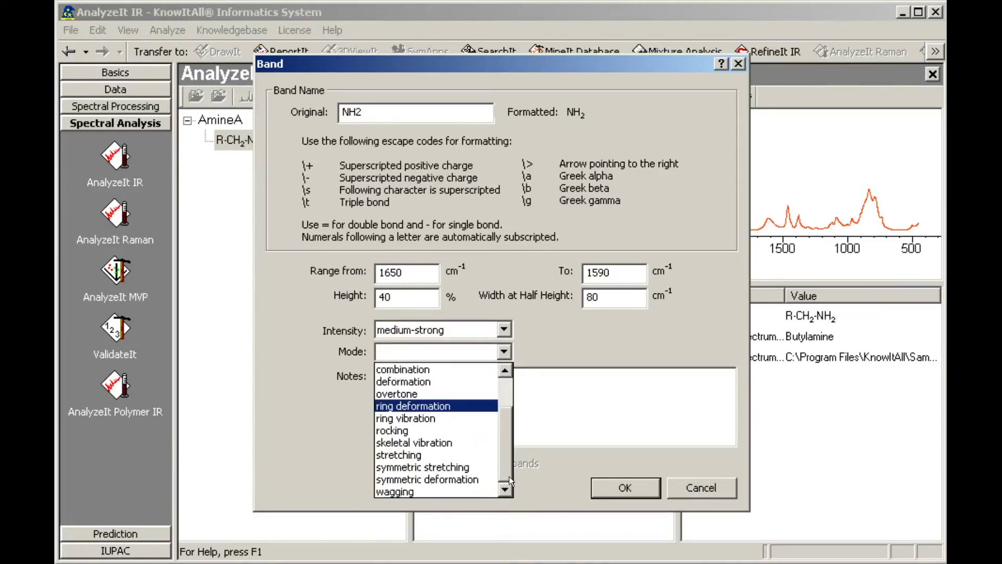
pyautogui.click(403, 382)
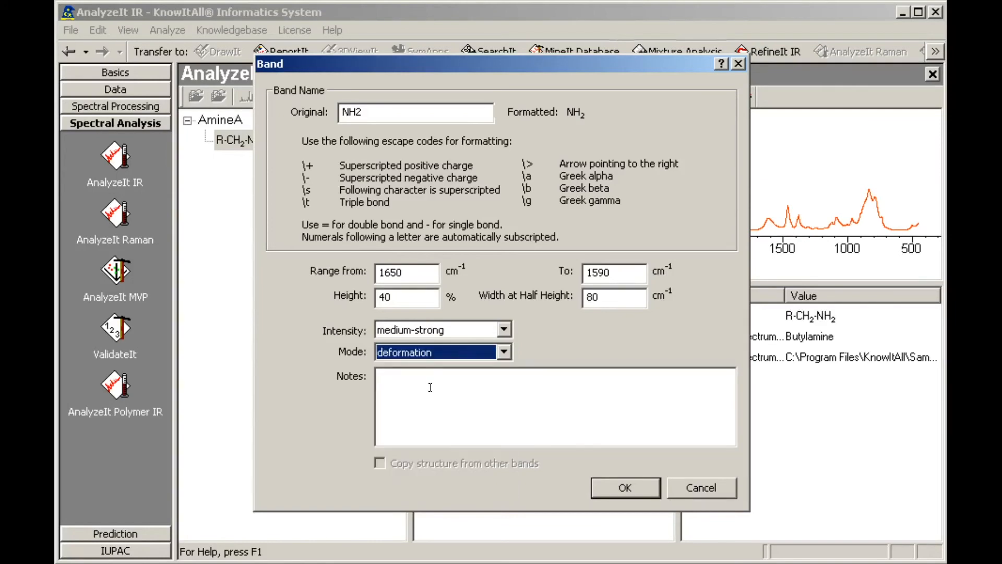
pyautogui.click(625, 488)
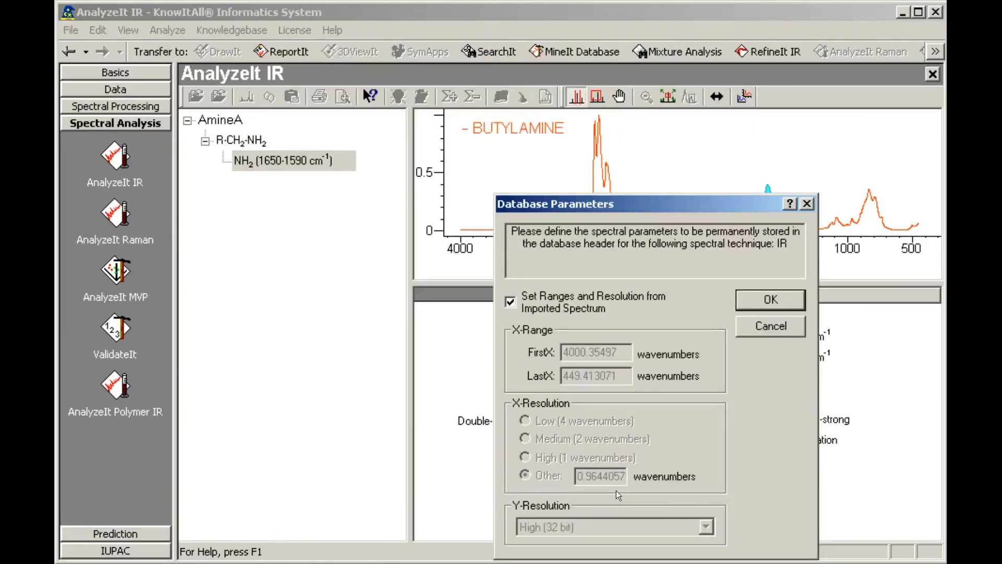
pyautogui.moveTo(631, 488)
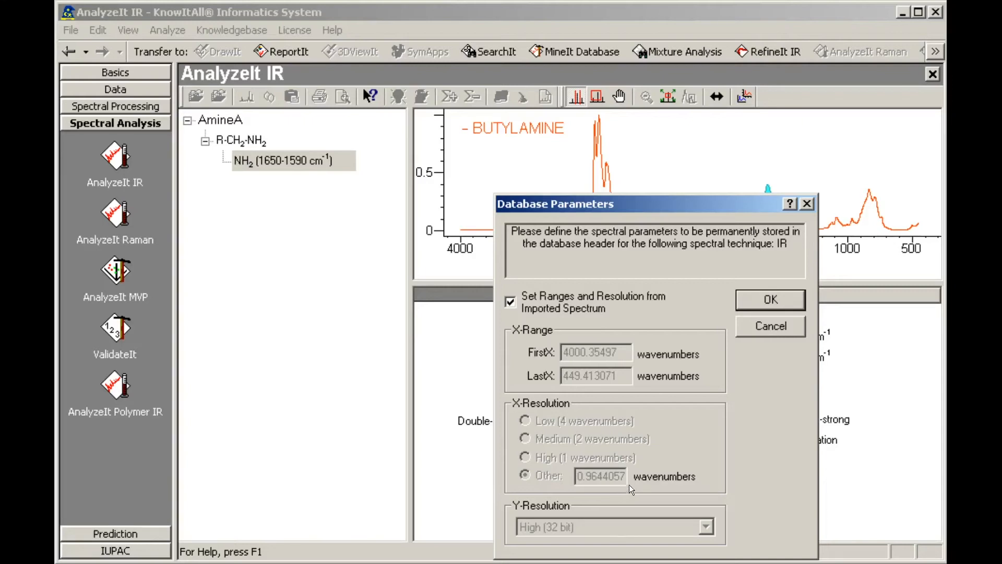
# Step: Accept database parameters with ranges and resolution taken from the imported spectrum
pyautogui.click(771, 299)
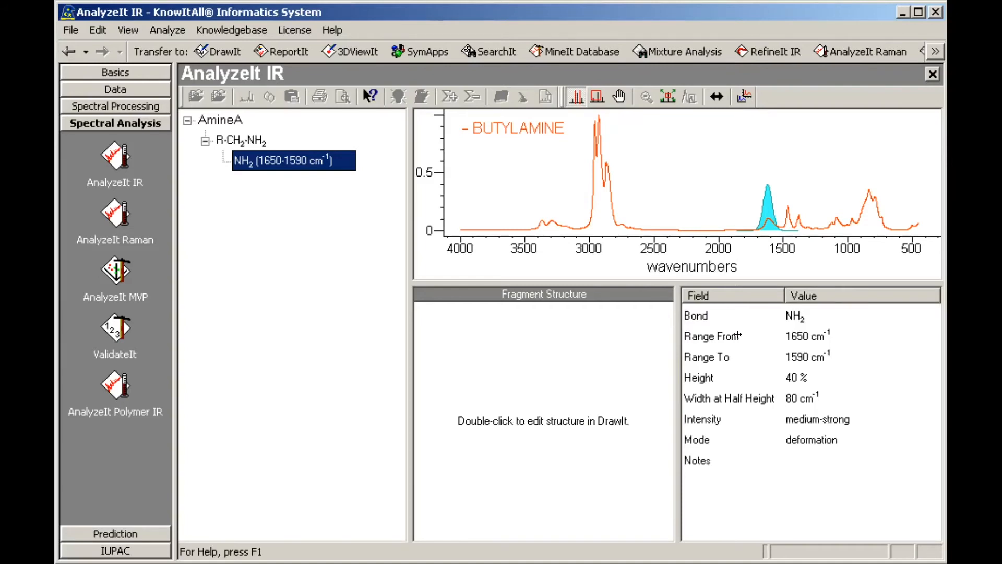
# Step: In DrawIt colour the NH2 group of the A–NH2 fragment blue and save it to the band
pyautogui.doubleClick(542, 420)
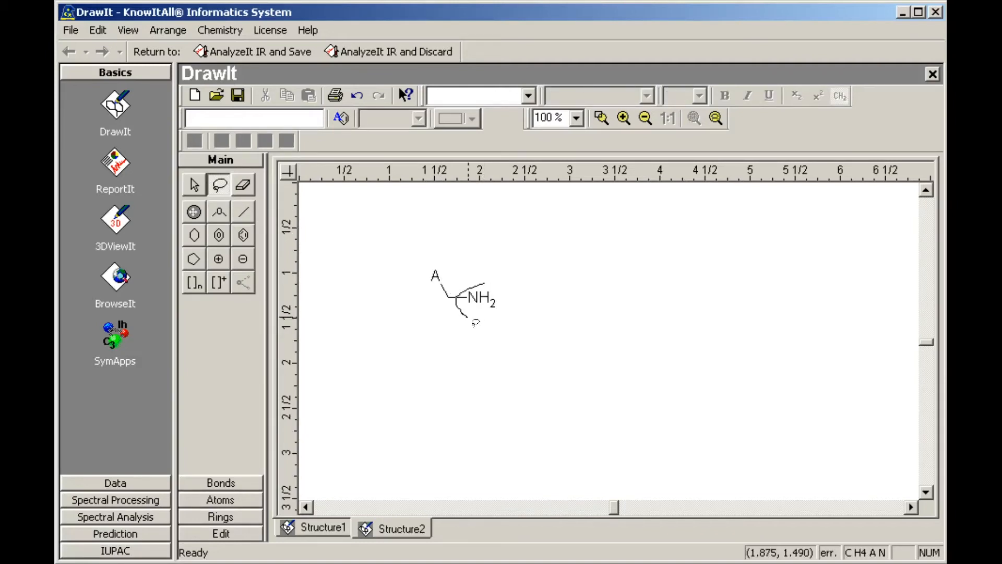
pyautogui.click(482, 298)
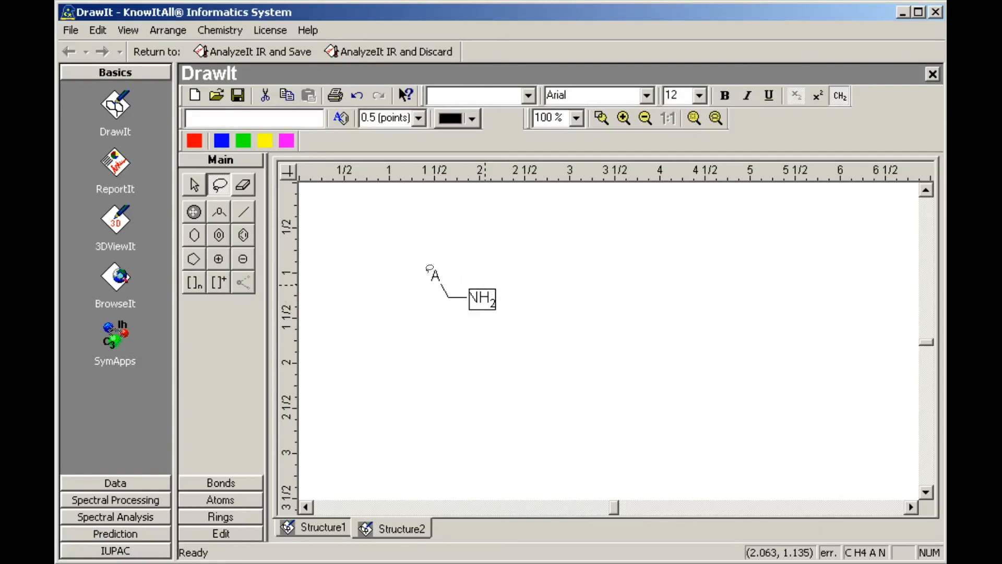
pyautogui.click(221, 141)
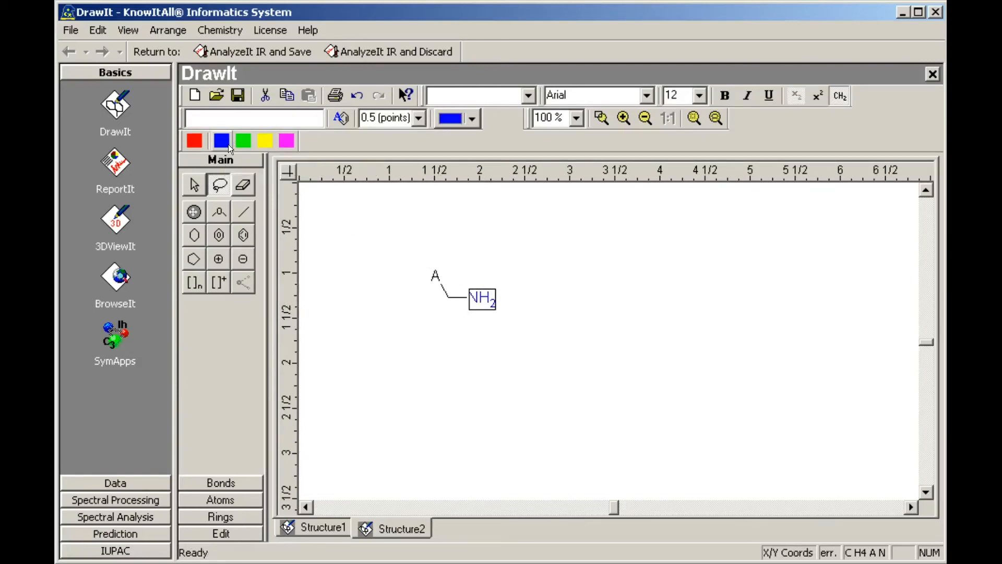
pyautogui.click(250, 51)
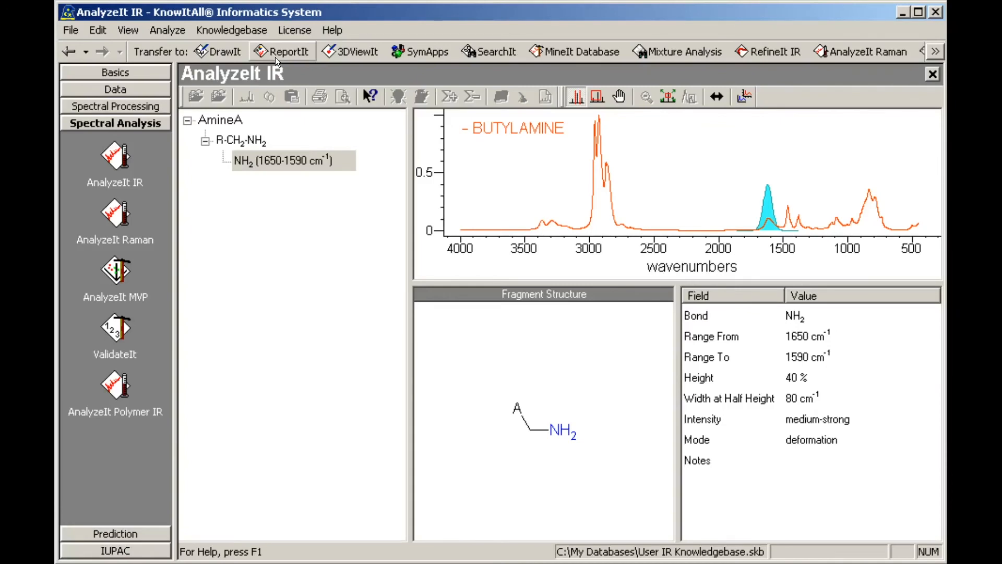
pyautogui.moveTo(283, 63)
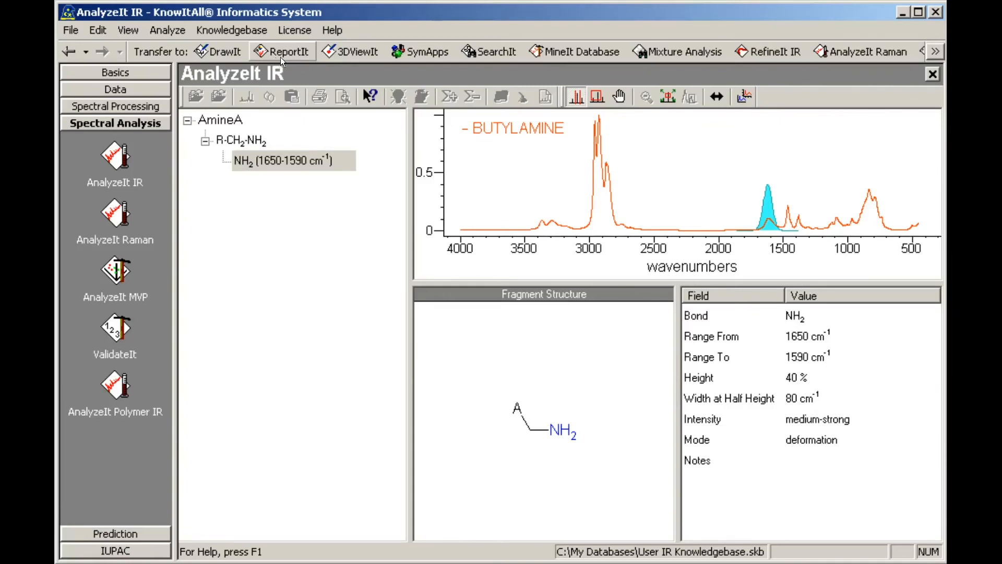
pyautogui.moveTo(665, 72)
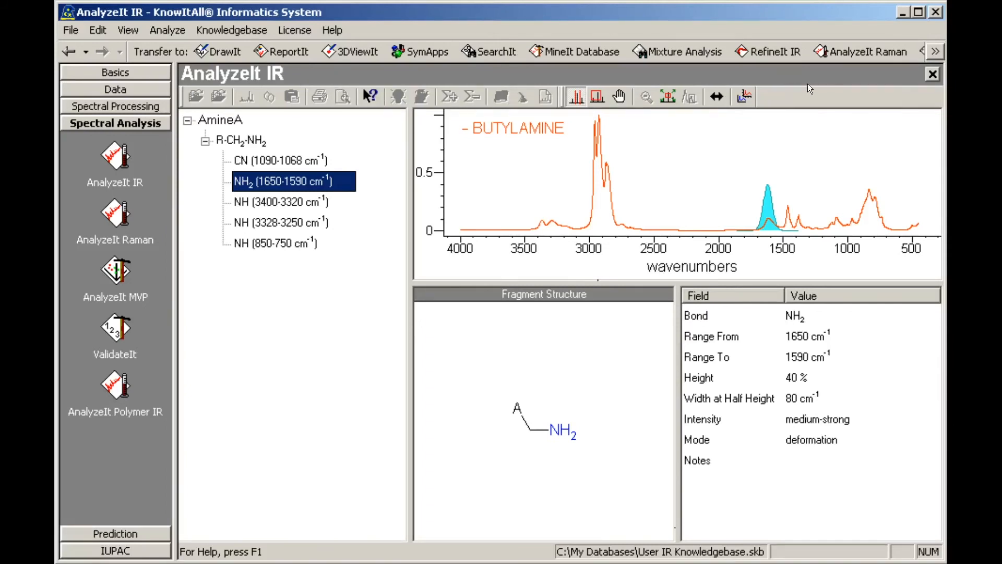
# Step: Add CN (1090–1068) and NH bands (3400–3320, 3328–3250, 850–750) under R-CH2-NH2
pyautogui.click(930, 73)
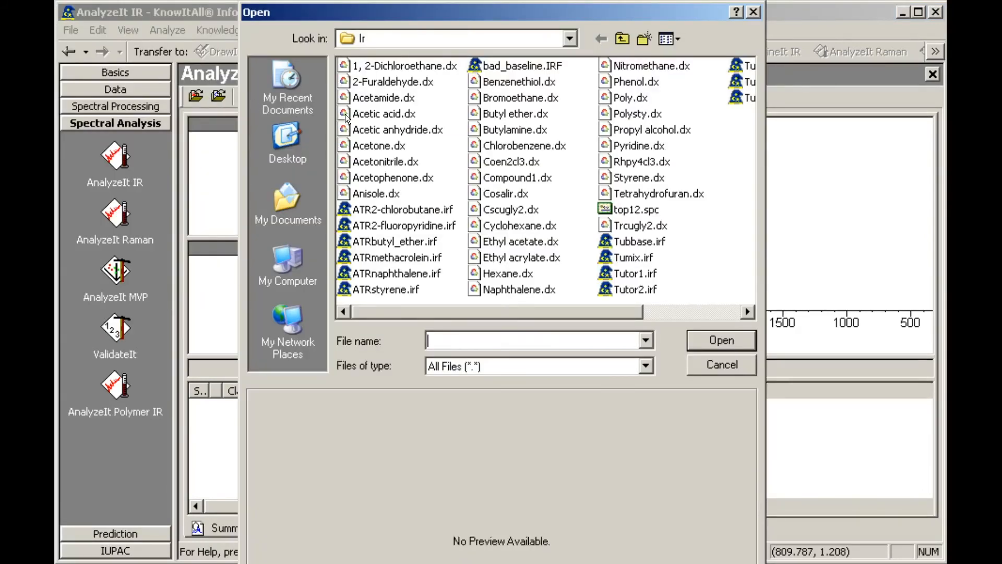
# Step: Load Butylamine.dx into a fresh analysis and bring up the analysis Preferences
pyautogui.click(515, 129)
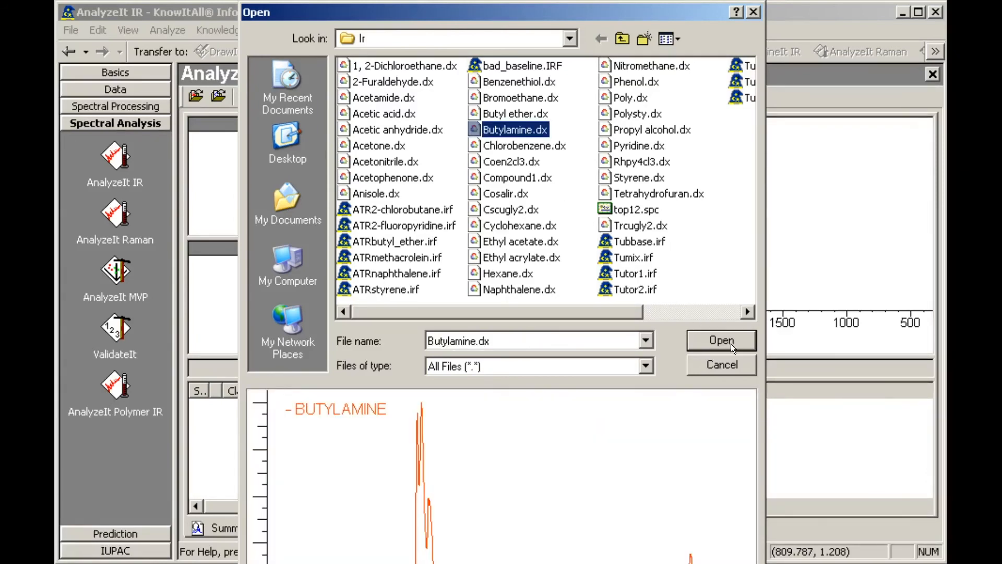
pyautogui.click(721, 340)
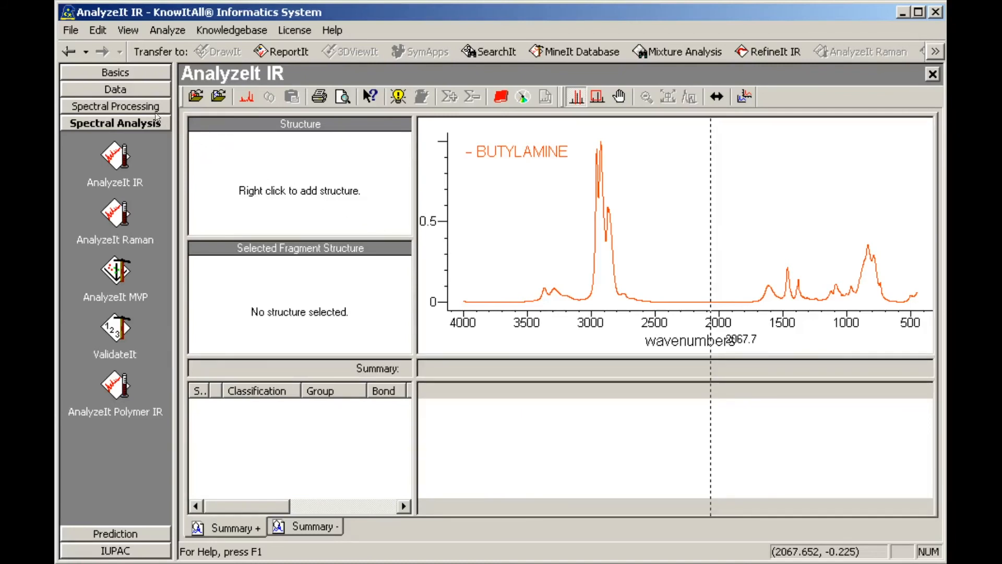
pyautogui.click(71, 30)
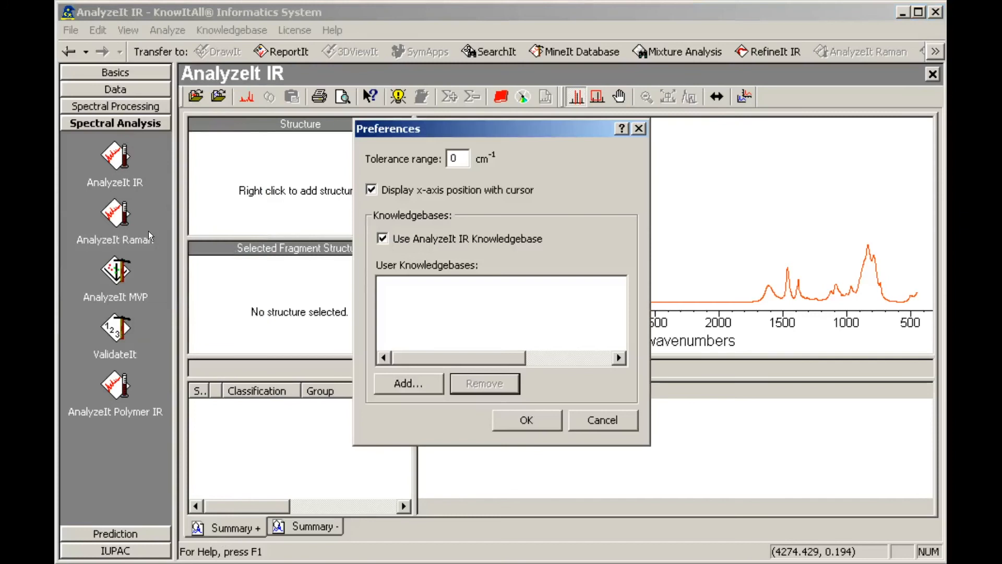
pyautogui.moveTo(397, 389)
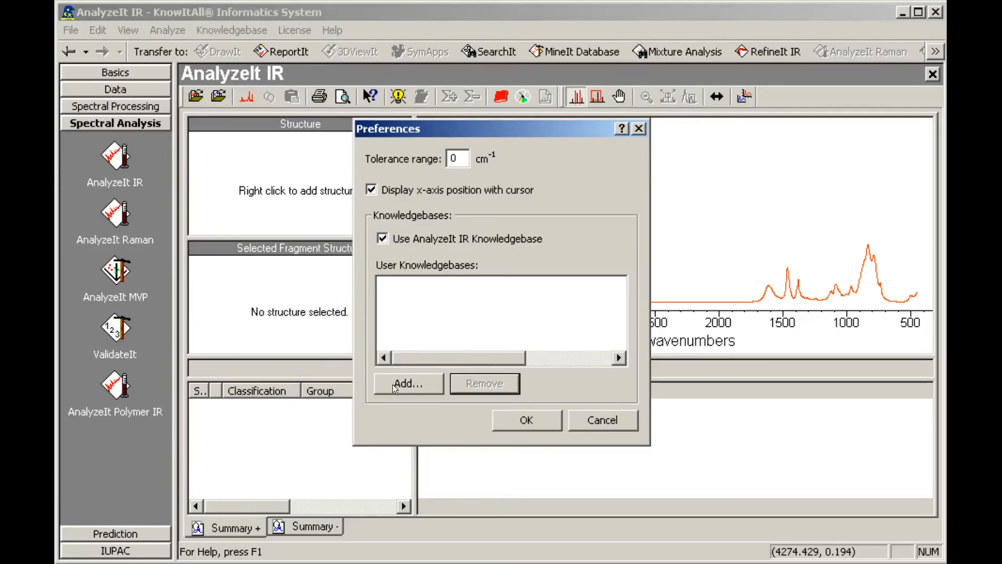
# Step: Add User IR Knowledgebase.skb to the user knowledgebase list and apply the preferences
pyautogui.click(408, 383)
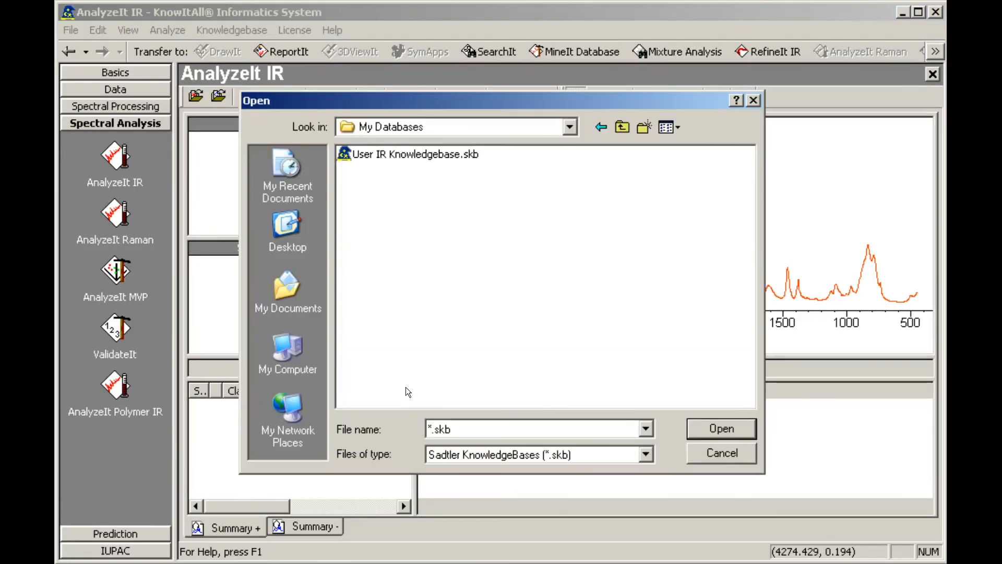
pyautogui.moveTo(411, 388)
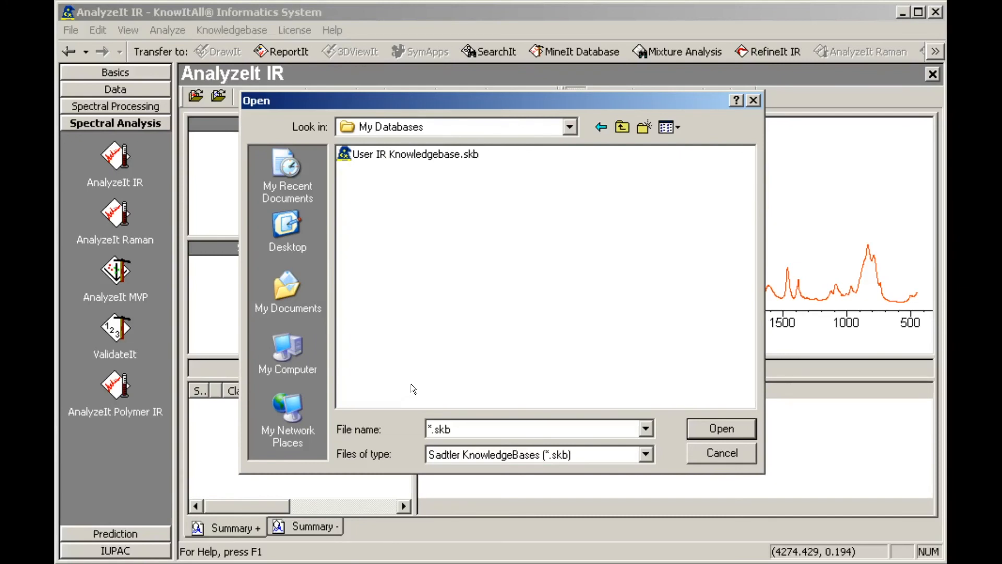
pyautogui.click(404, 155)
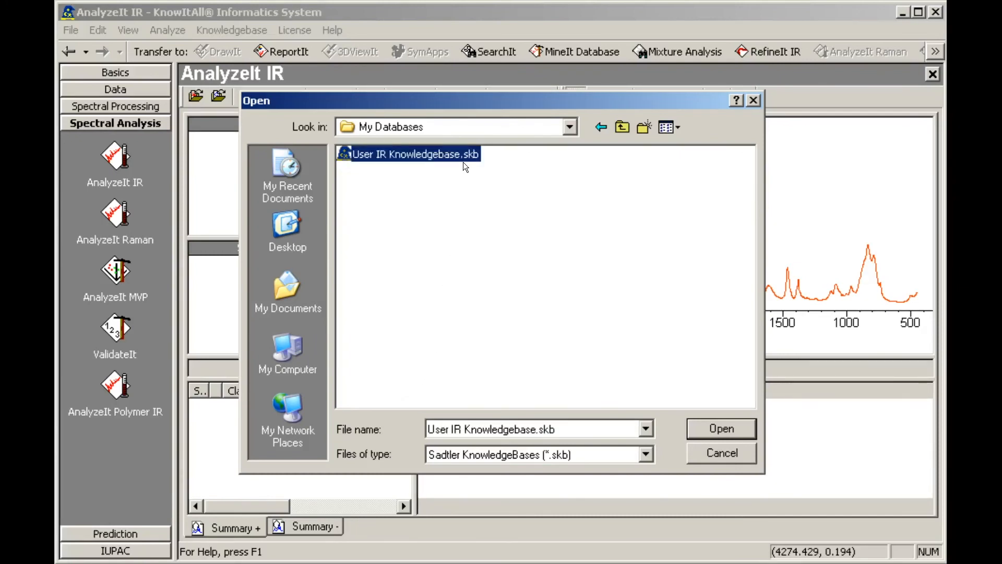
pyautogui.moveTo(670, 404)
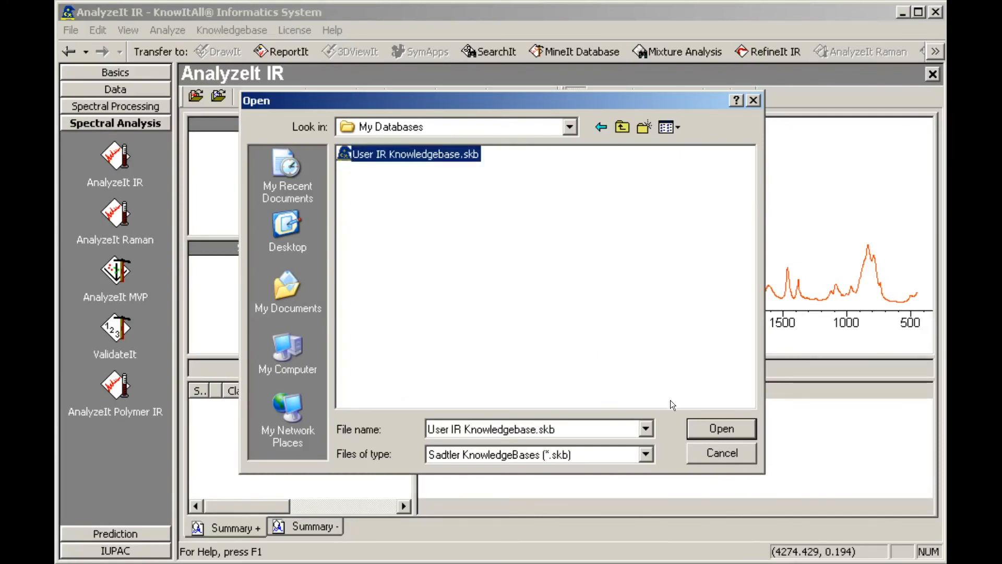
pyautogui.click(721, 428)
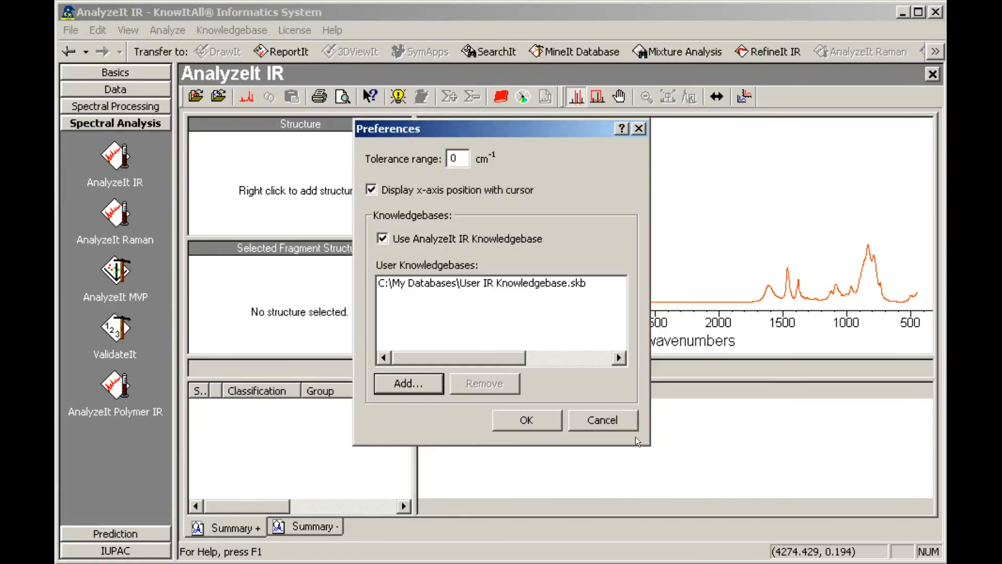
pyautogui.click(525, 419)
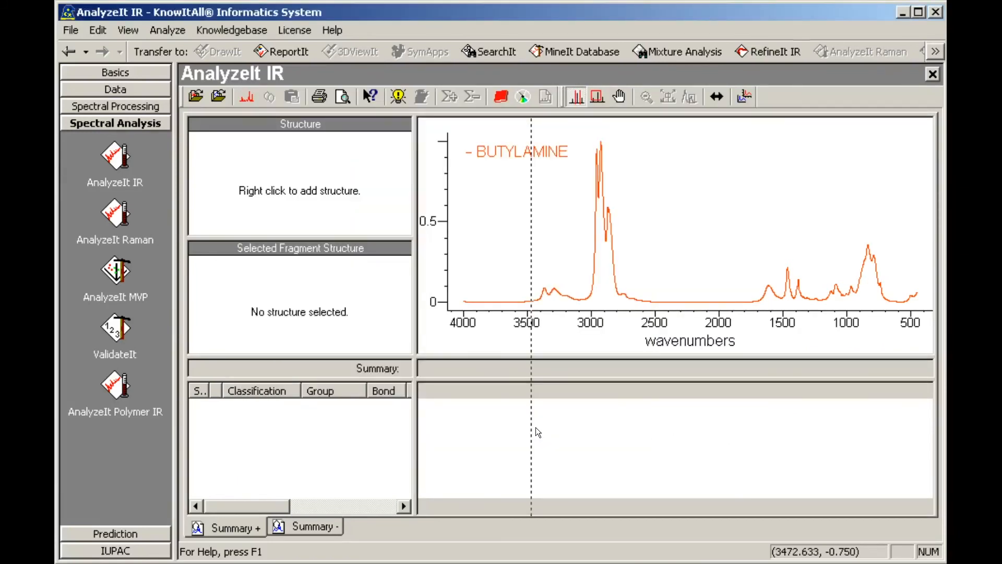
pyautogui.moveTo(569, 426)
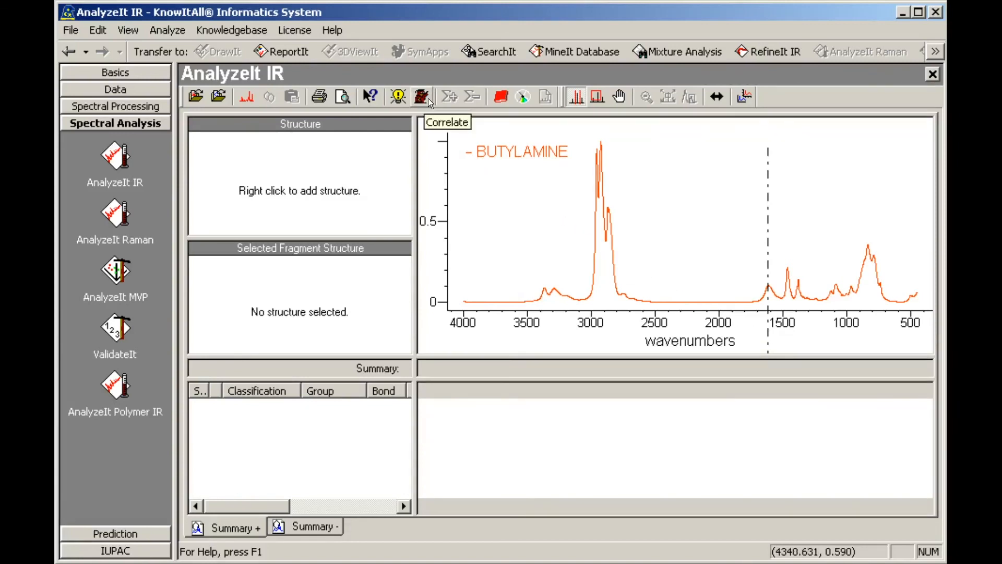
# Step: Correlate the Butylamine spectrum at 1616.3 cm-1 and expand the AmineA R-CH2-NH2 match's NH2 and NH bands
pyautogui.click(420, 96)
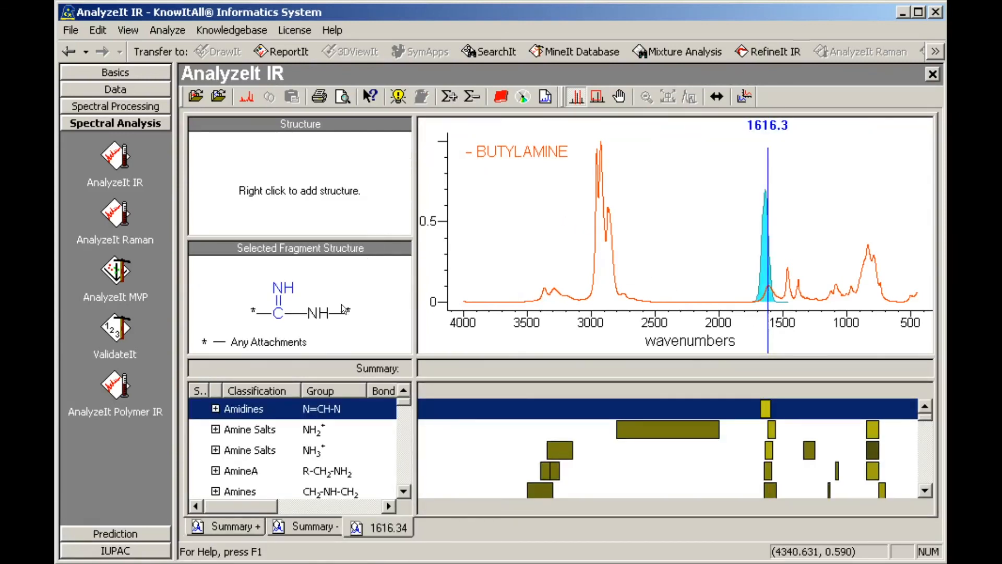
pyautogui.click(240, 470)
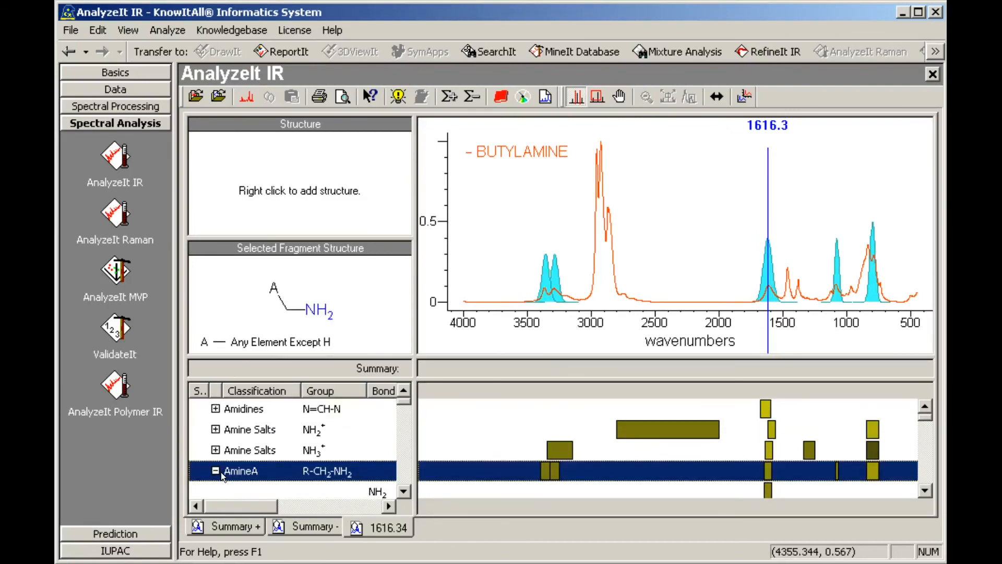
pyautogui.click(403, 490)
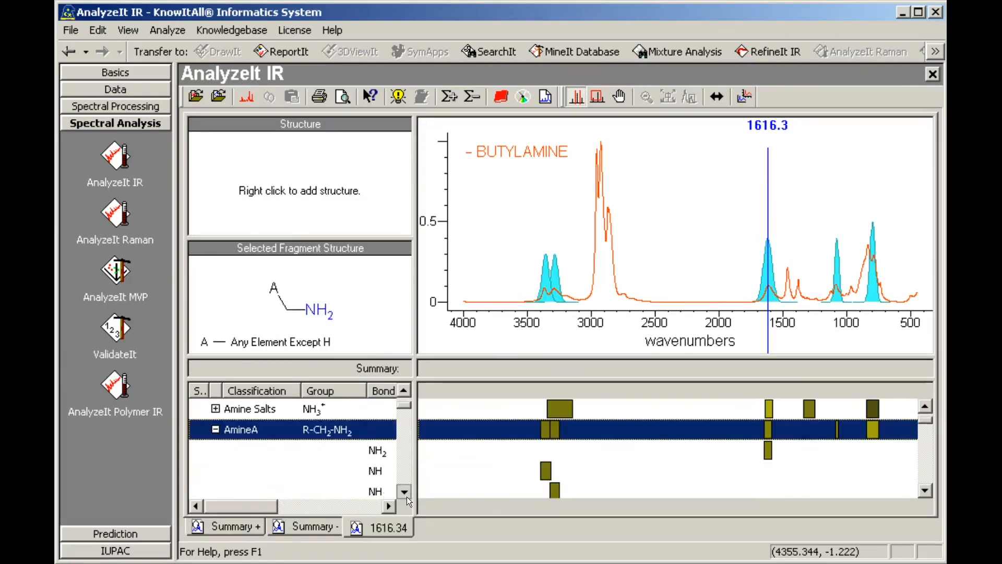